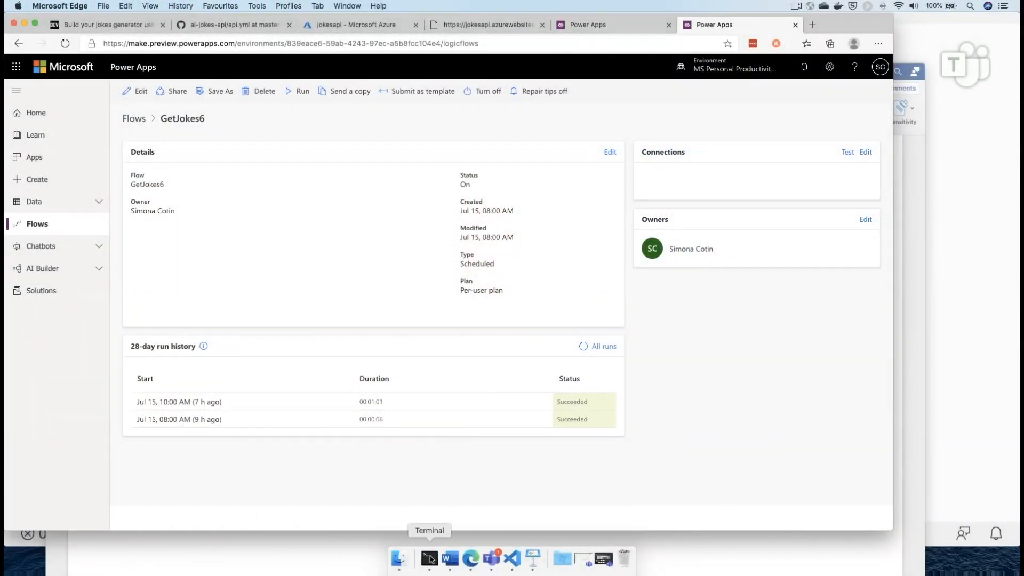
- Launch Visual Studio Code on the empty demo folder from the Terminal with 'code .'
click(399, 558)
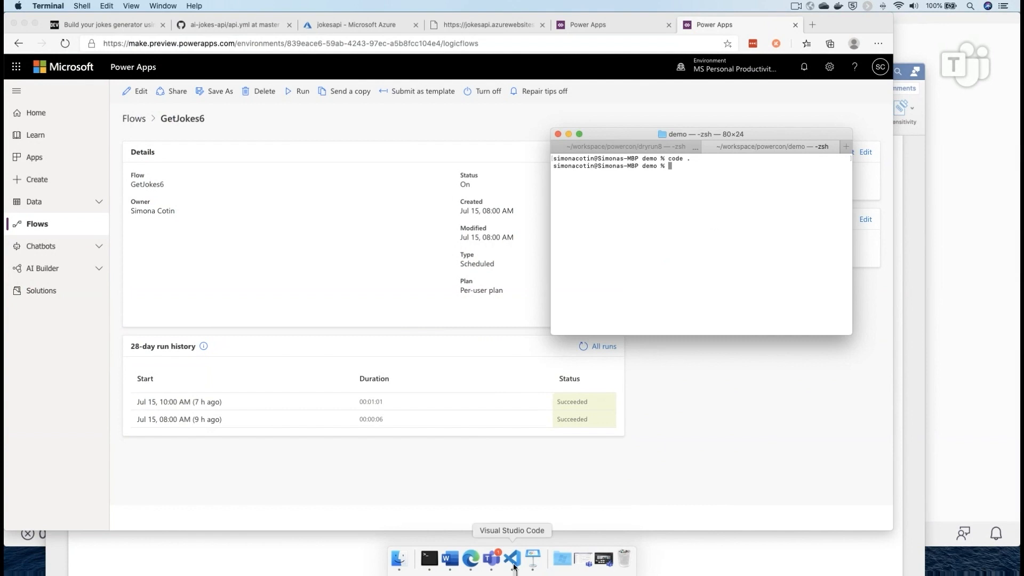
click(511, 560)
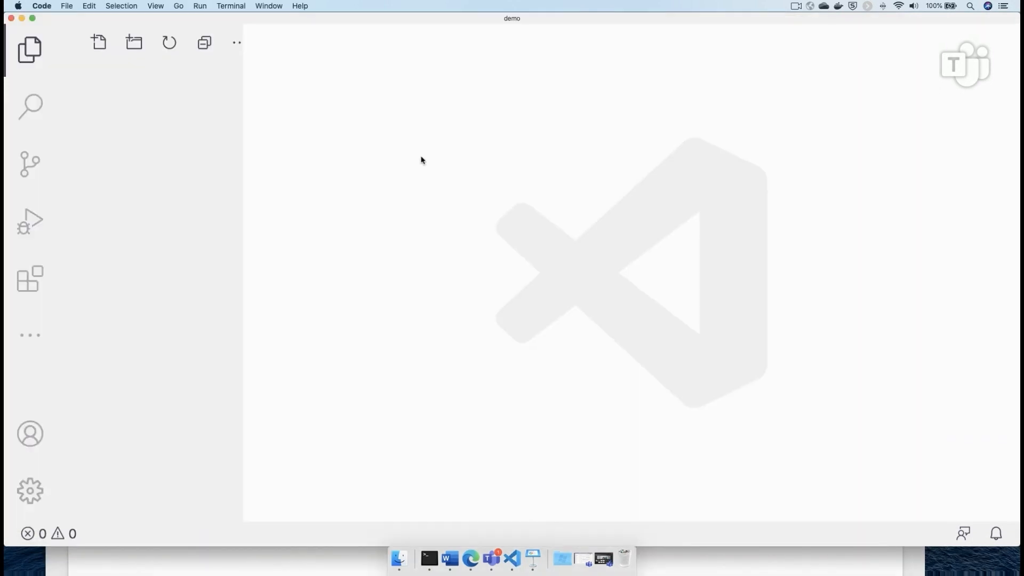
mouse_move(103, 208)
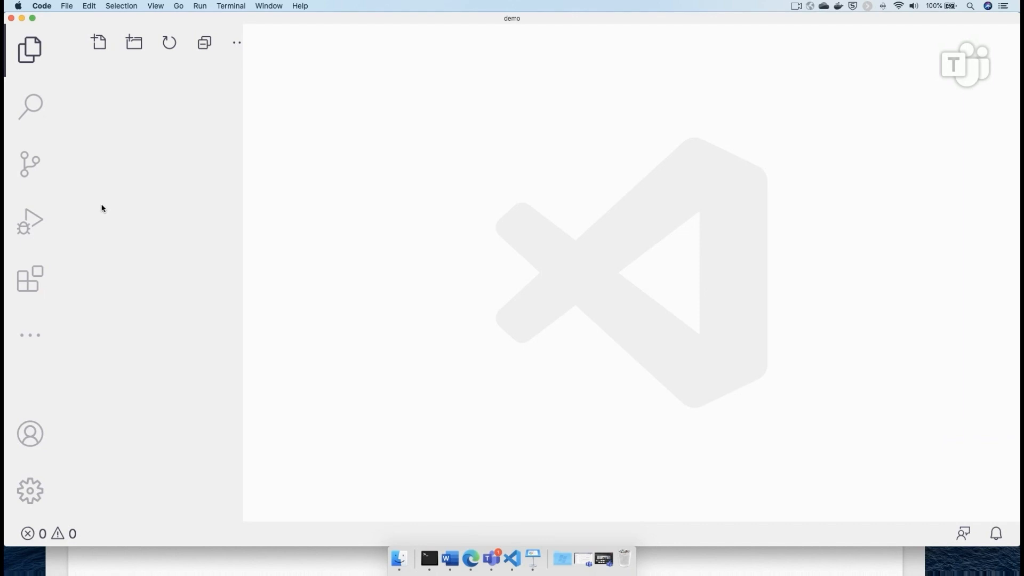
mouse_move(33, 336)
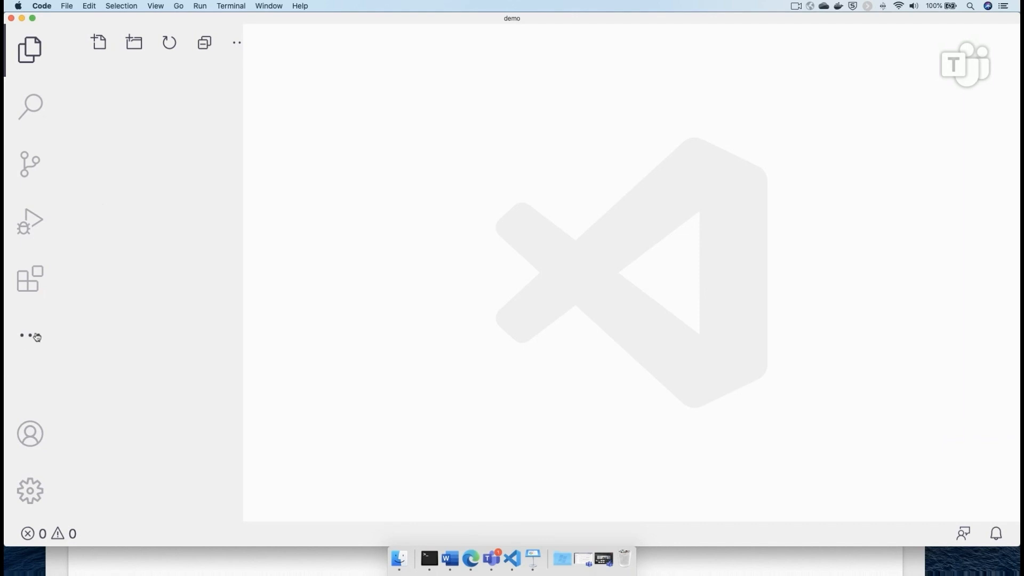
mouse_move(31, 336)
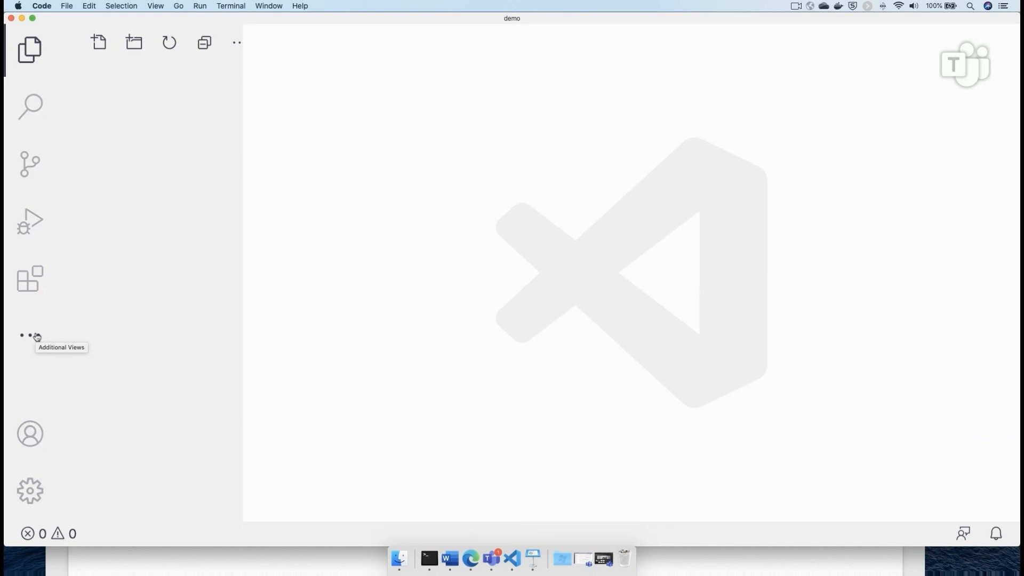
- Find the installed Azure Functions extension in the Extensions view and view its details
click(30, 279)
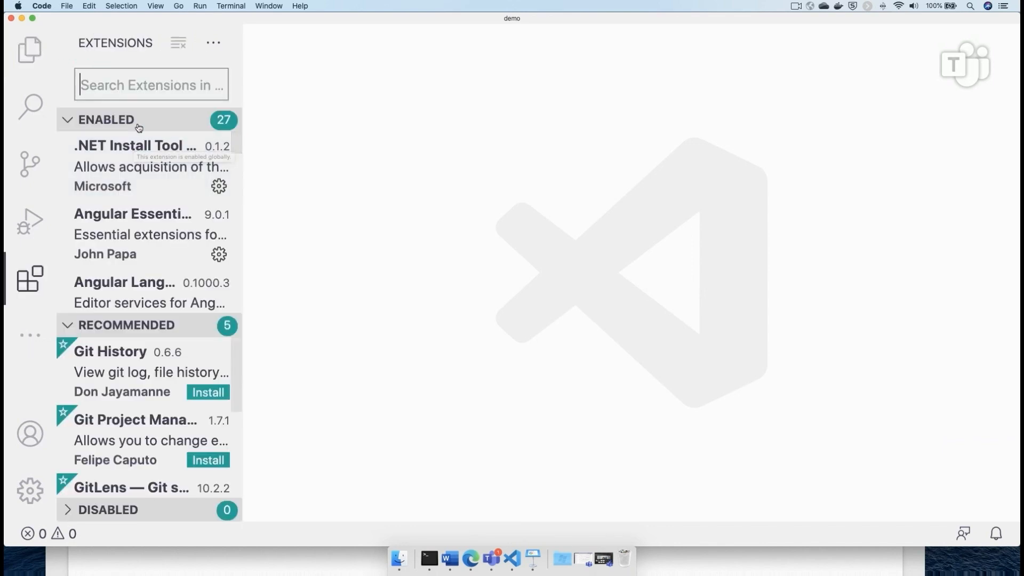
text(Azu)
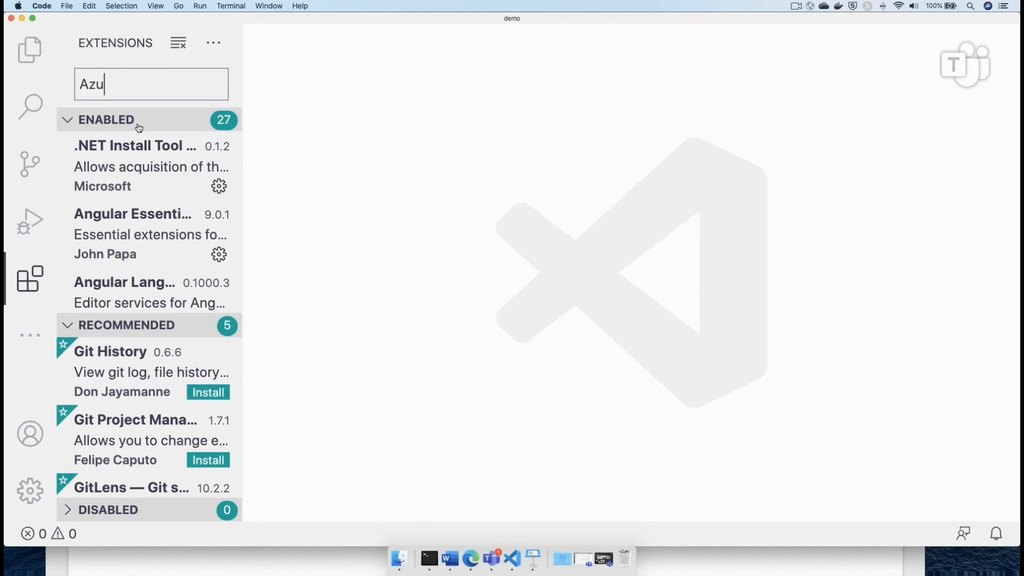
text(re Fun)
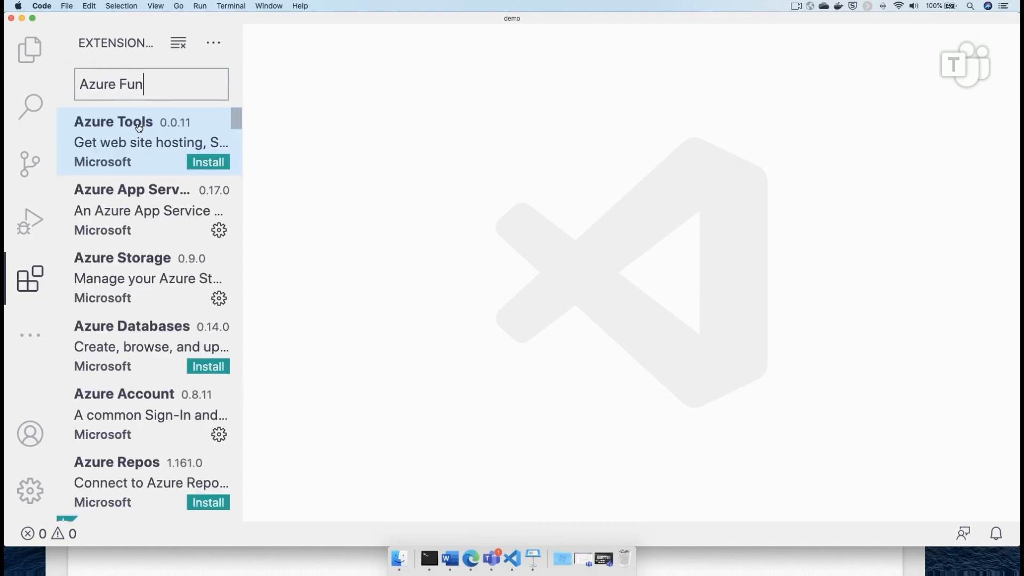
click(130, 141)
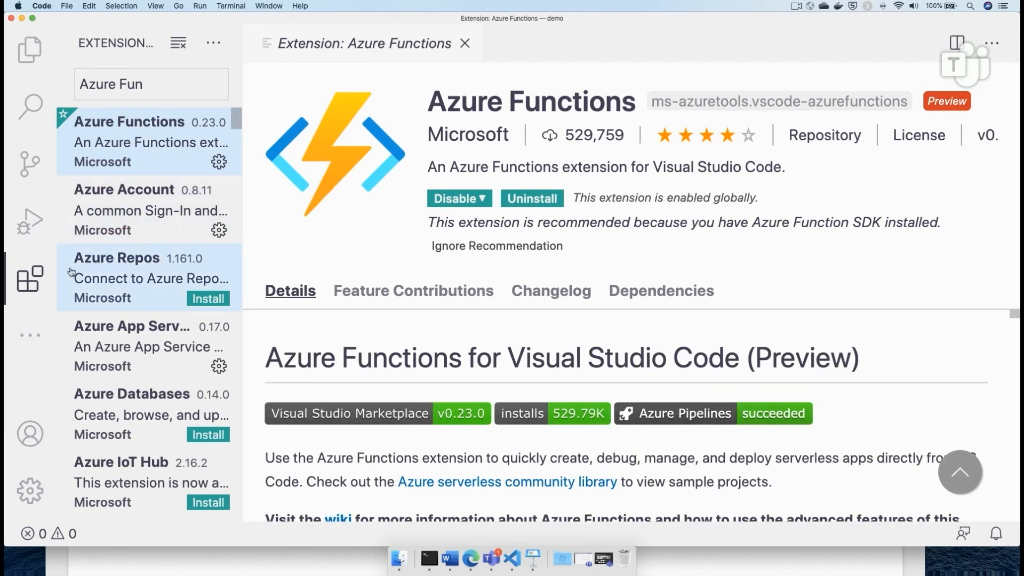
mouse_move(33, 338)
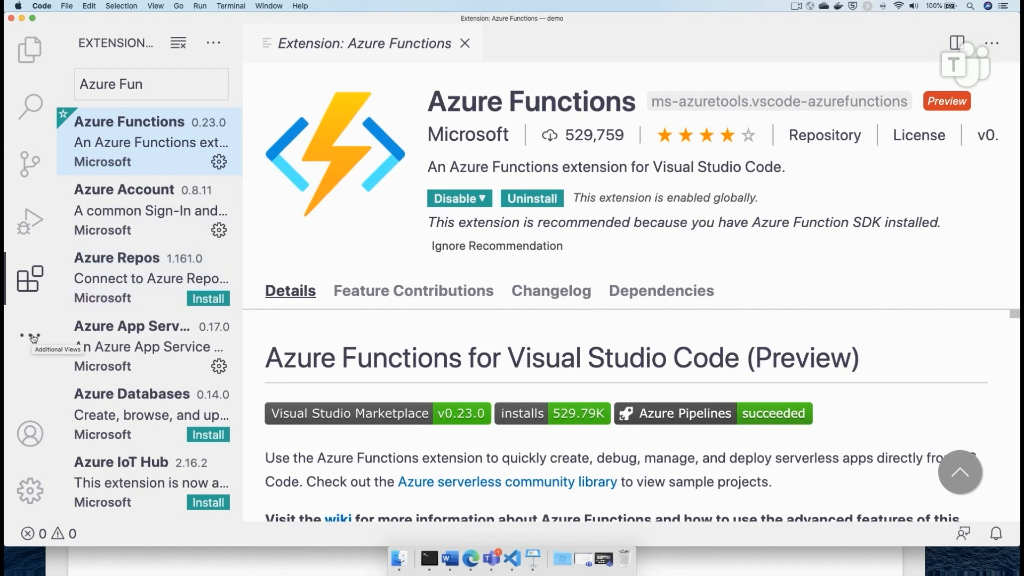
- Show the Azure resources view listing App Service, Functions and Storage
click(30, 337)
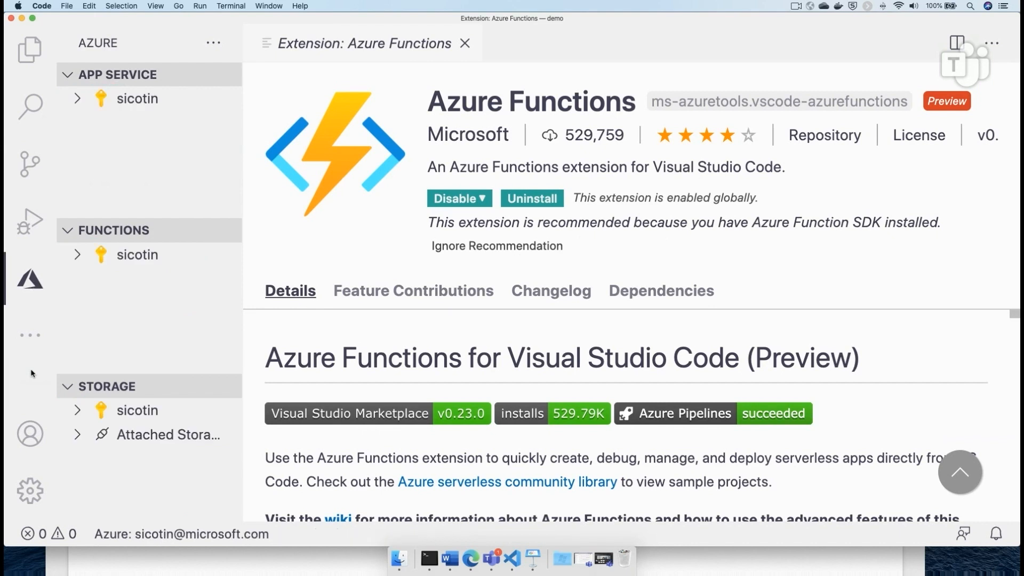
- Start a new Azure Functions project in the demo folder using Python with python3 3.7.5
click(104, 231)
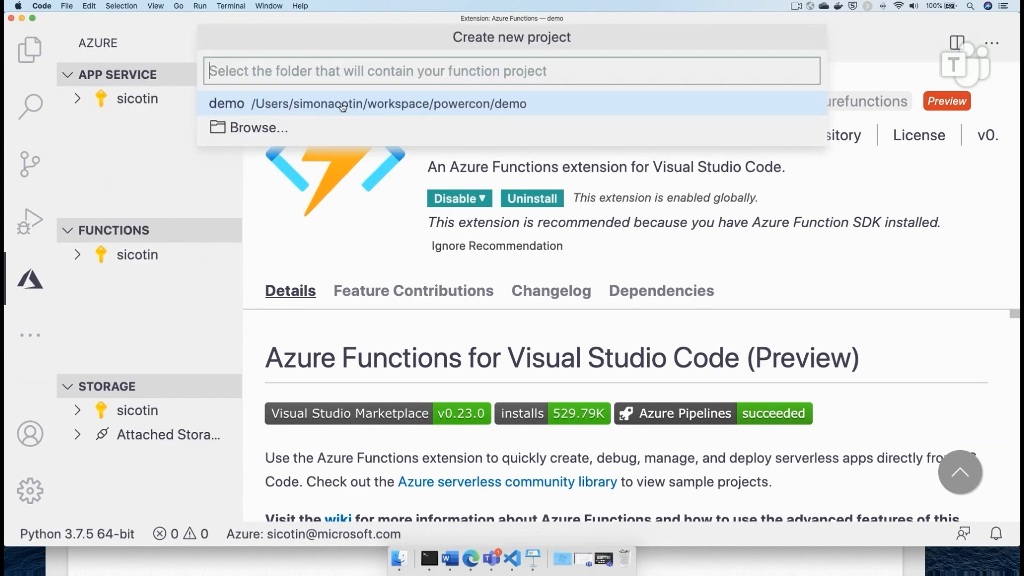
click(367, 104)
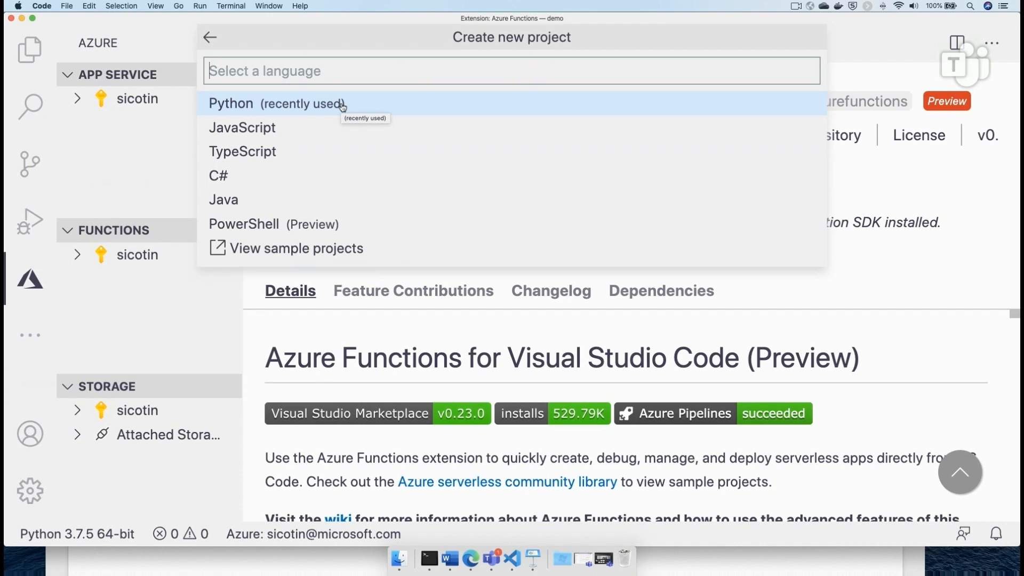
mouse_move(331, 108)
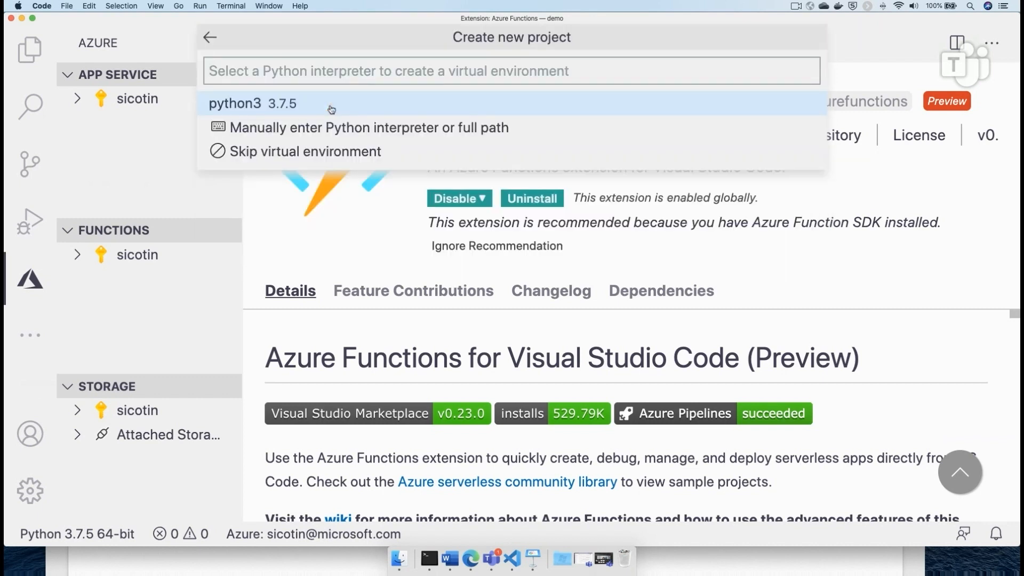
mouse_move(290, 110)
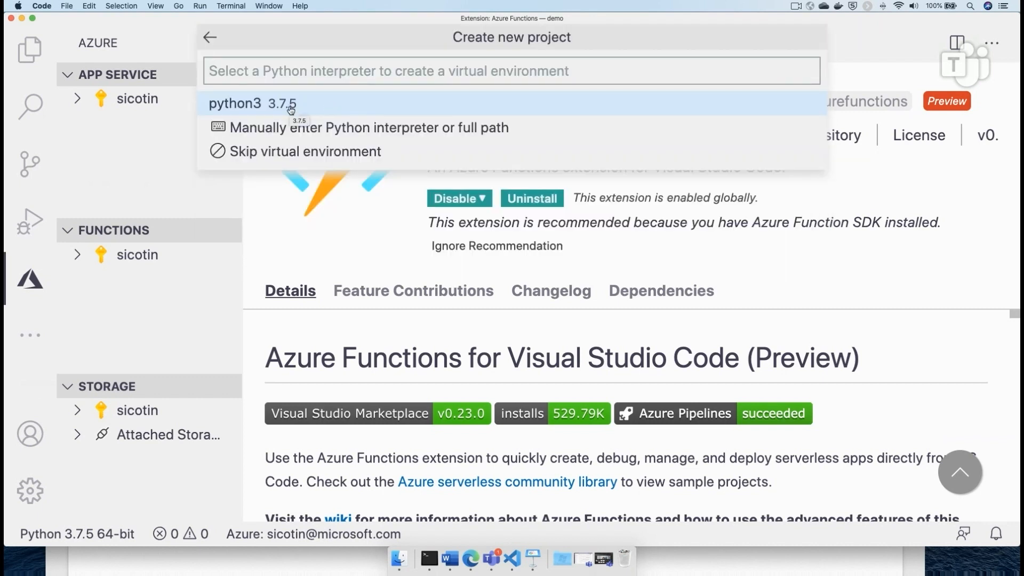
click(262, 104)
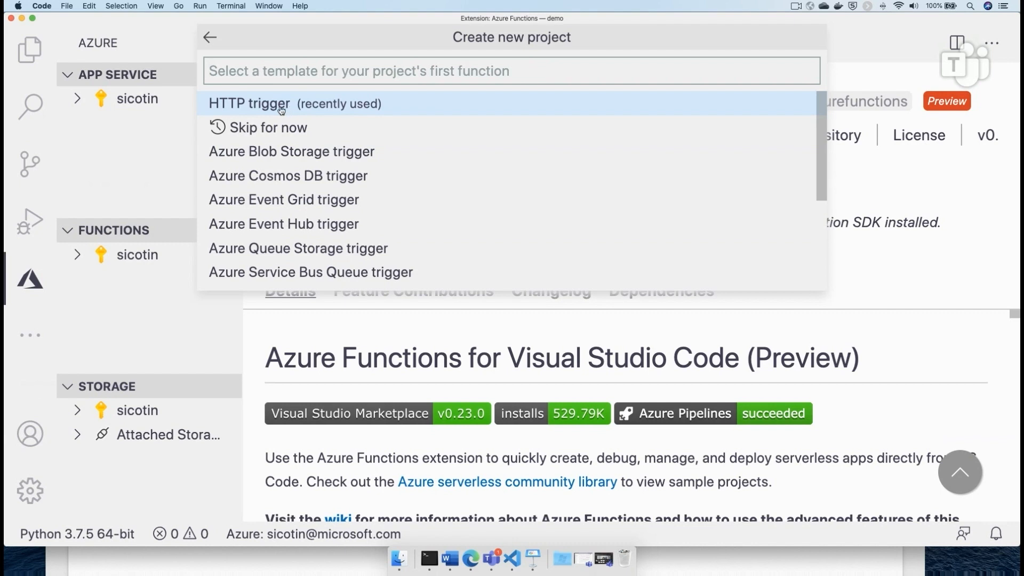
- Add an HTTP-triggered function named generate-joke with Anonymous authorization
click(248, 103)
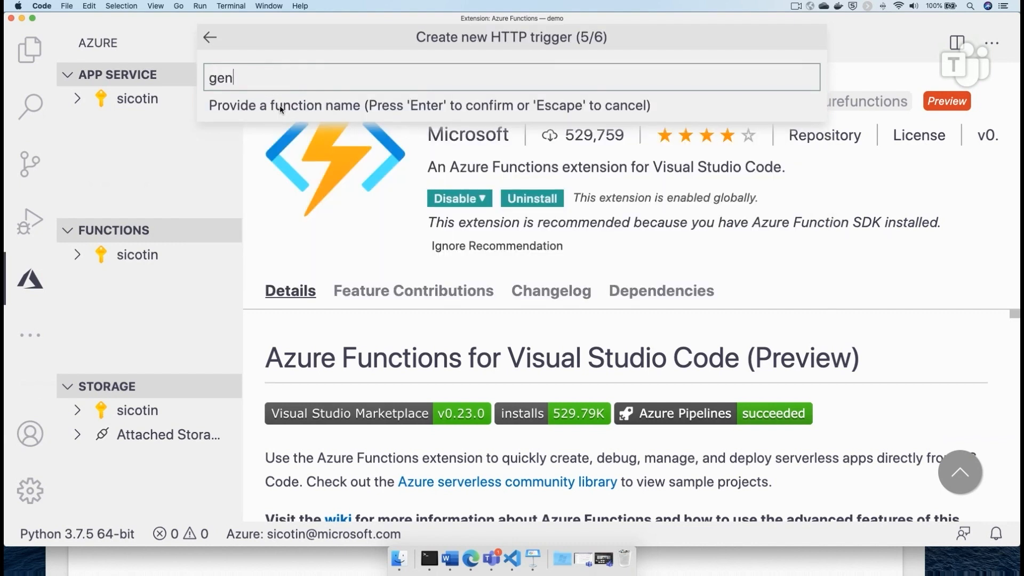
text(erate-j)
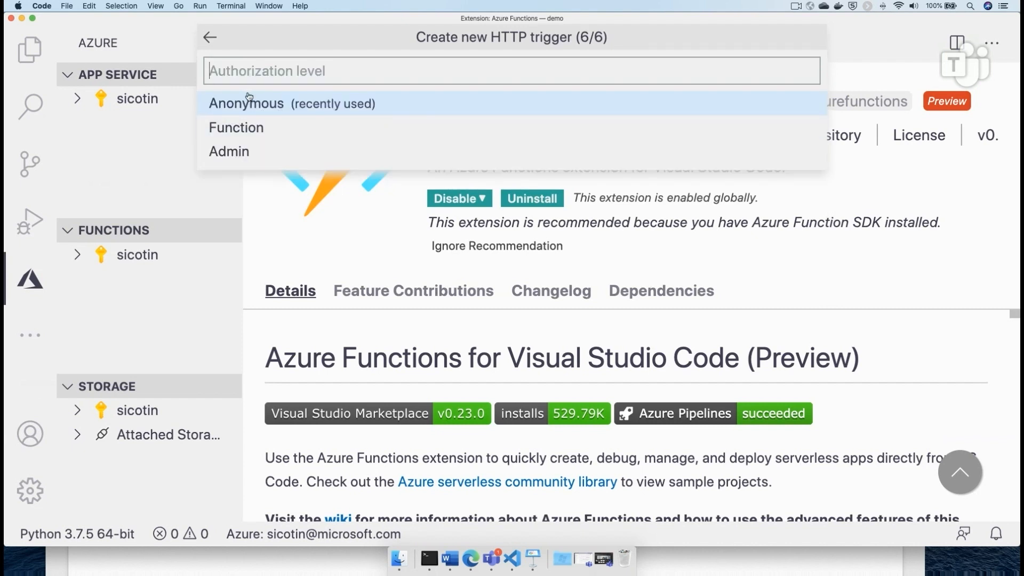
click(246, 104)
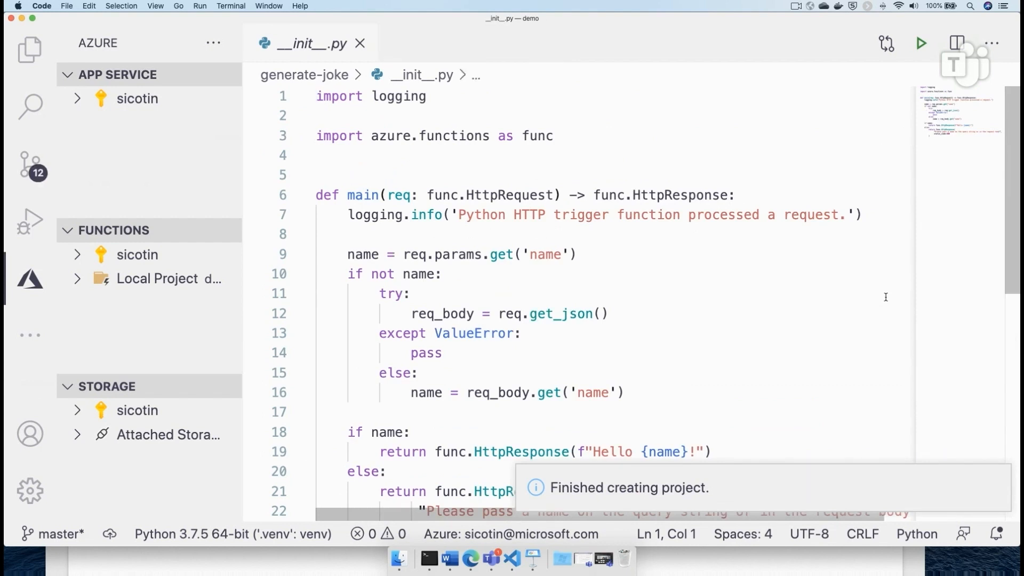
- Start debugging so the Functions host serves generate-joke at localhost:7071
click(318, 96)
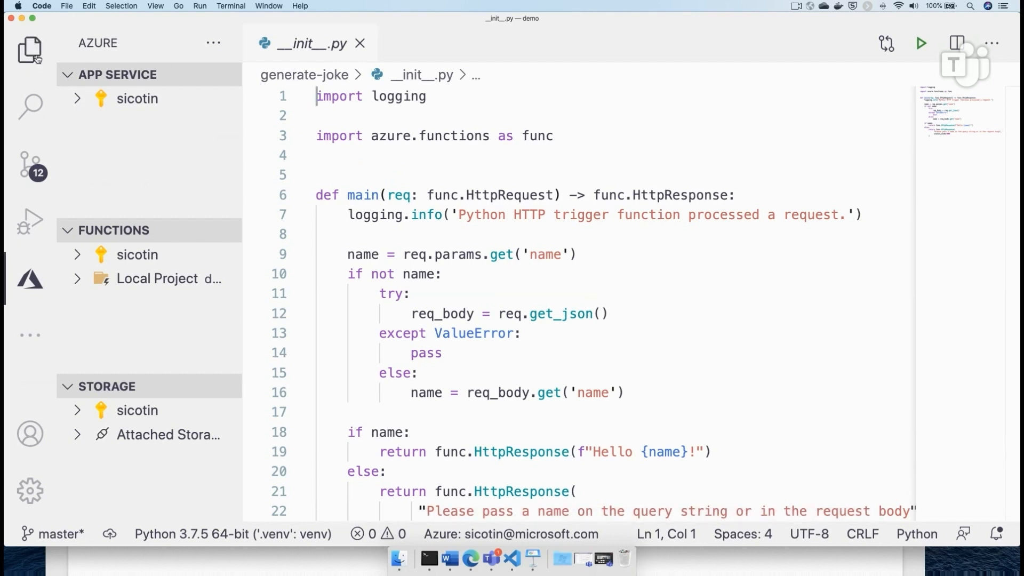
click(30, 50)
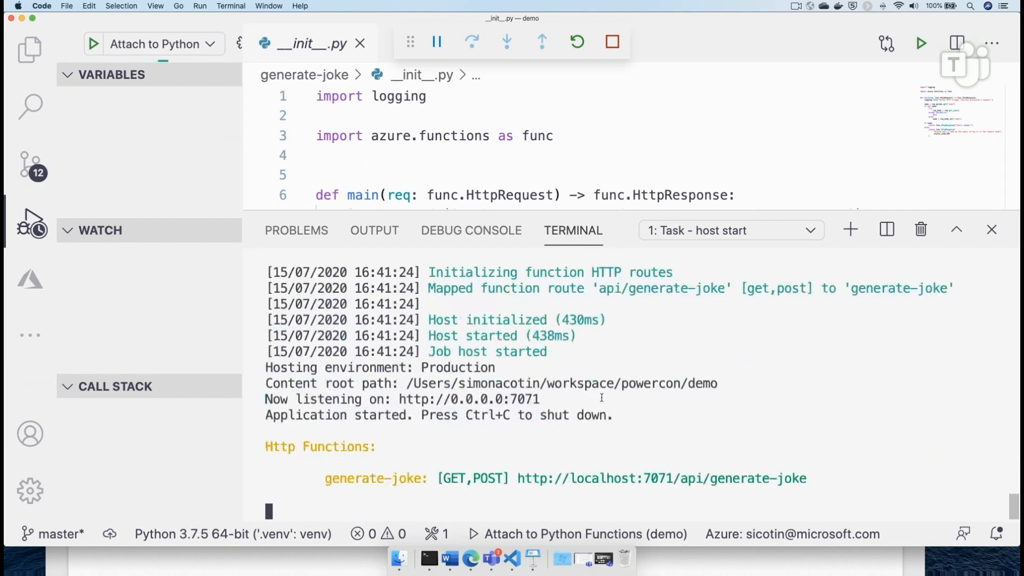
mouse_move(712, 368)
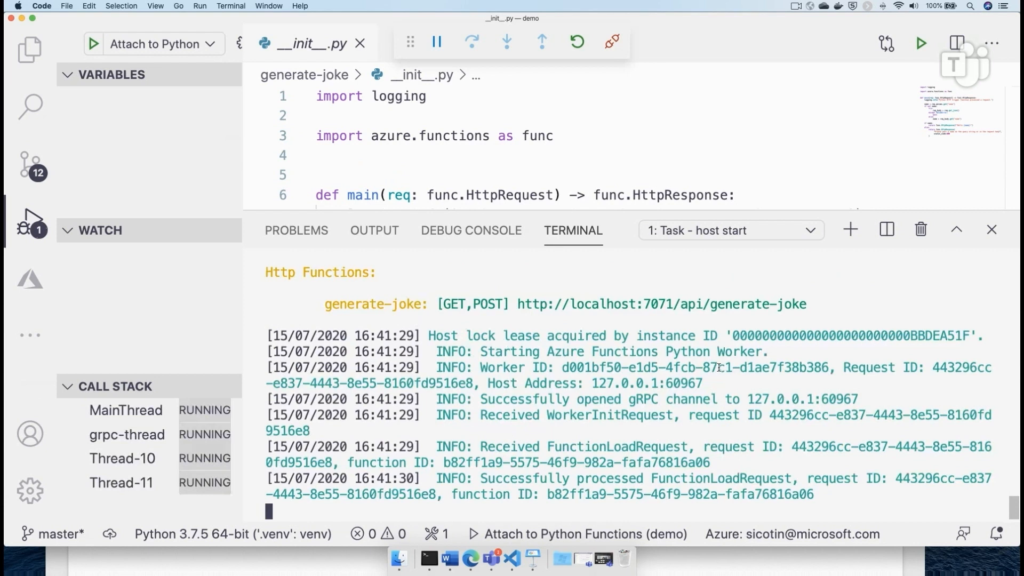
mouse_move(662, 304)
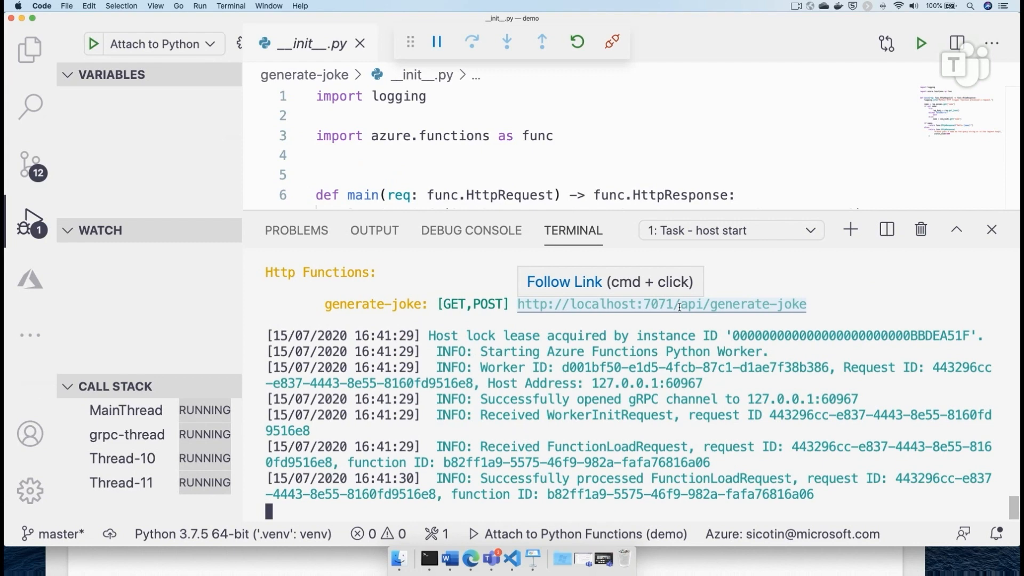
- Call the local generate-joke endpoint in Edge with ?name=powerfuldevs, getting 'Hello powerfuldevs!'
click(661, 304)
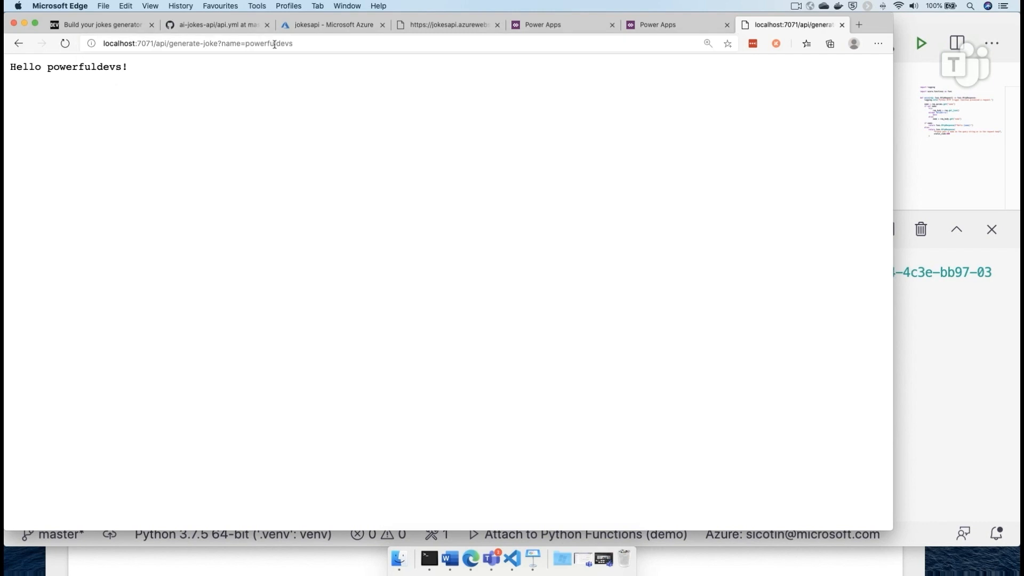
mouse_move(910, 174)
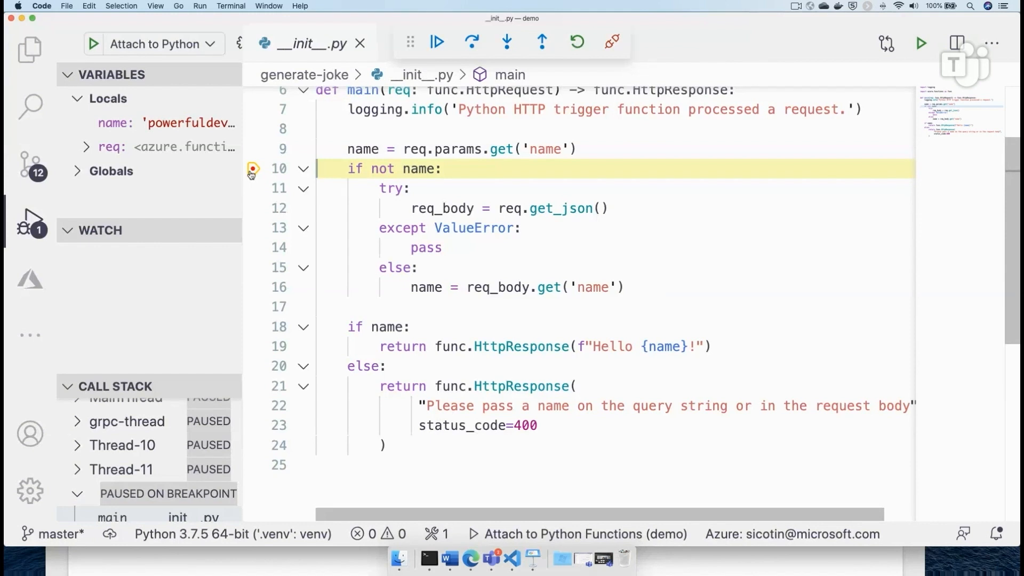
mouse_move(363, 150)
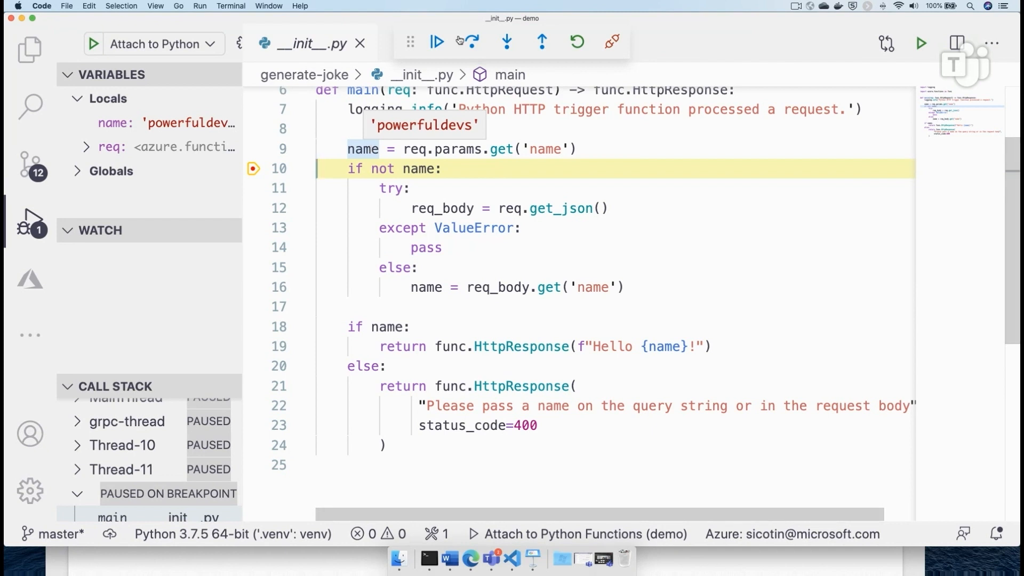
- Confirm name is 'powerfuldevs' at the breakpoint and continue execution
click(437, 42)
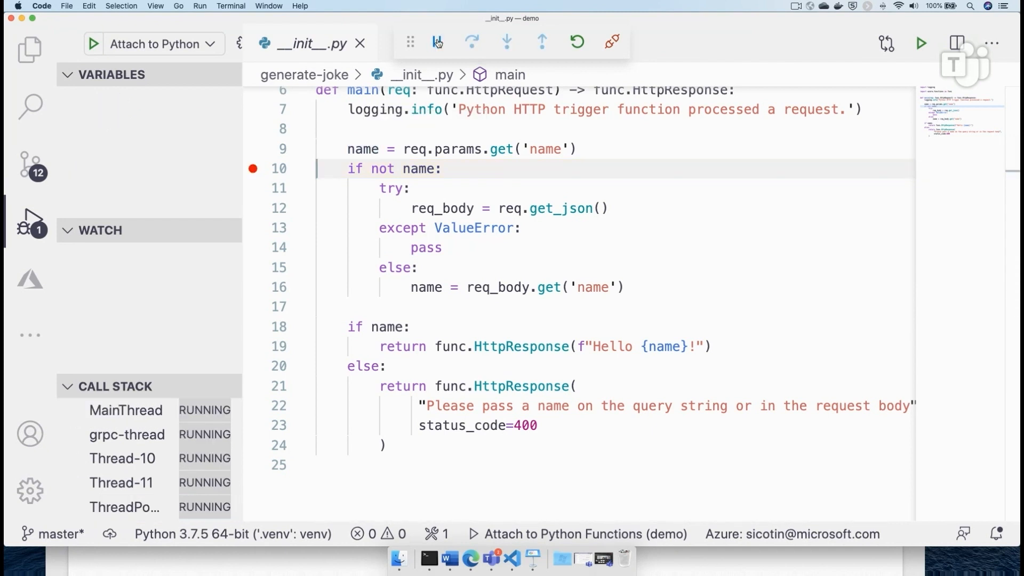
click(470, 558)
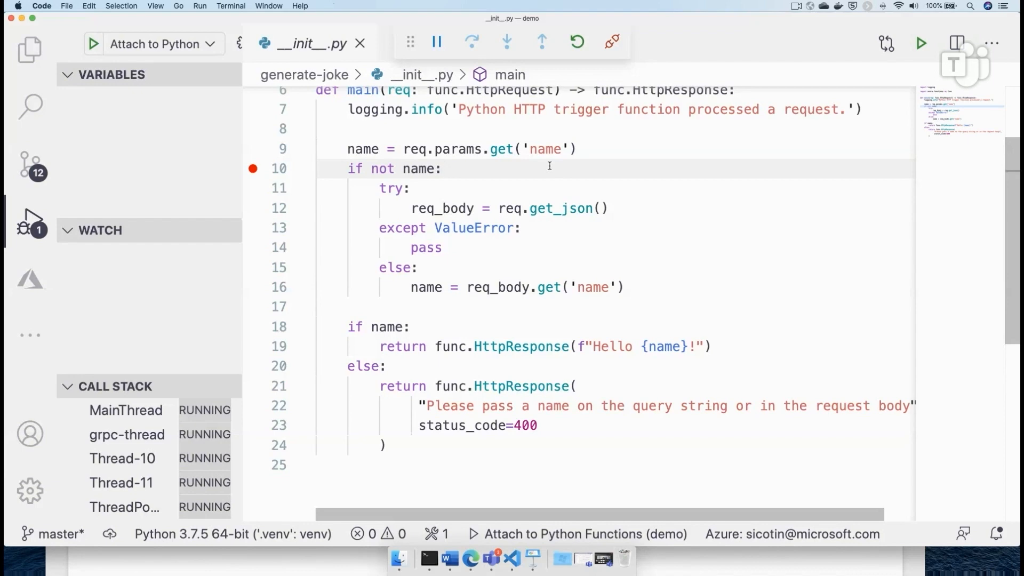
- Replace main's body with a tempfile/urllib download of jokes.hdf5, installing autopep8 when prompted
scroll(up, 3)
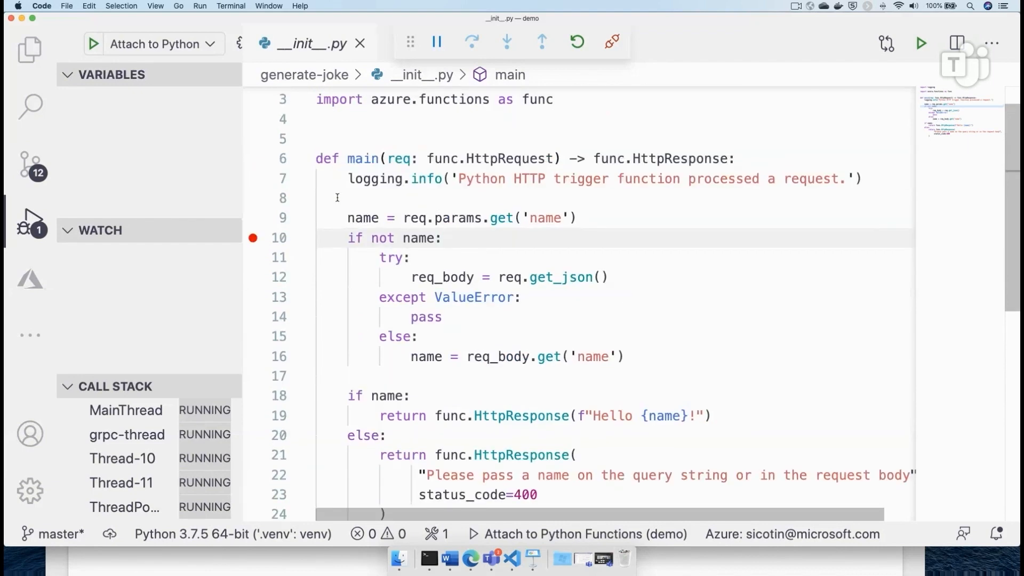
click(363, 218)
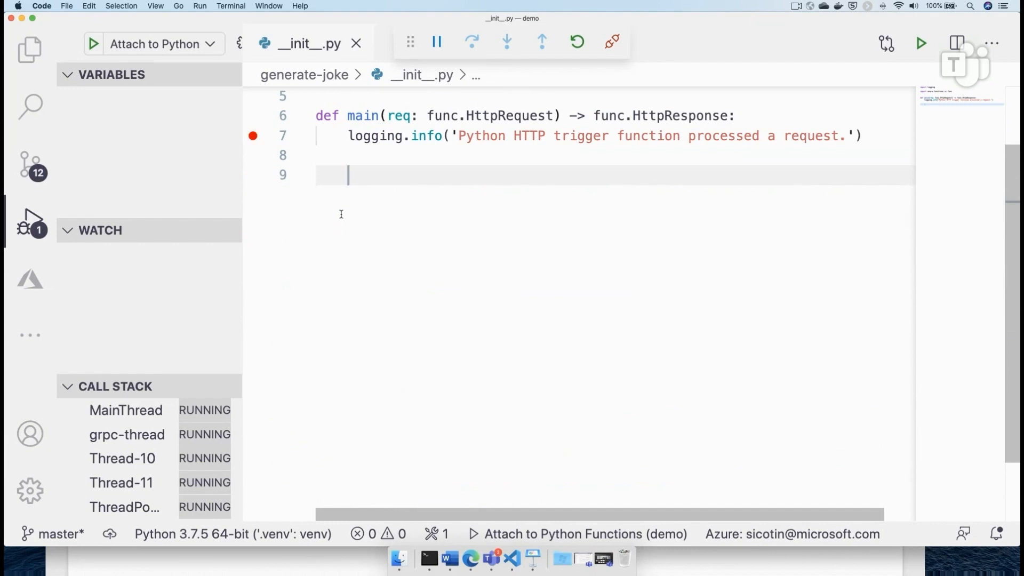
text(gettempdir()
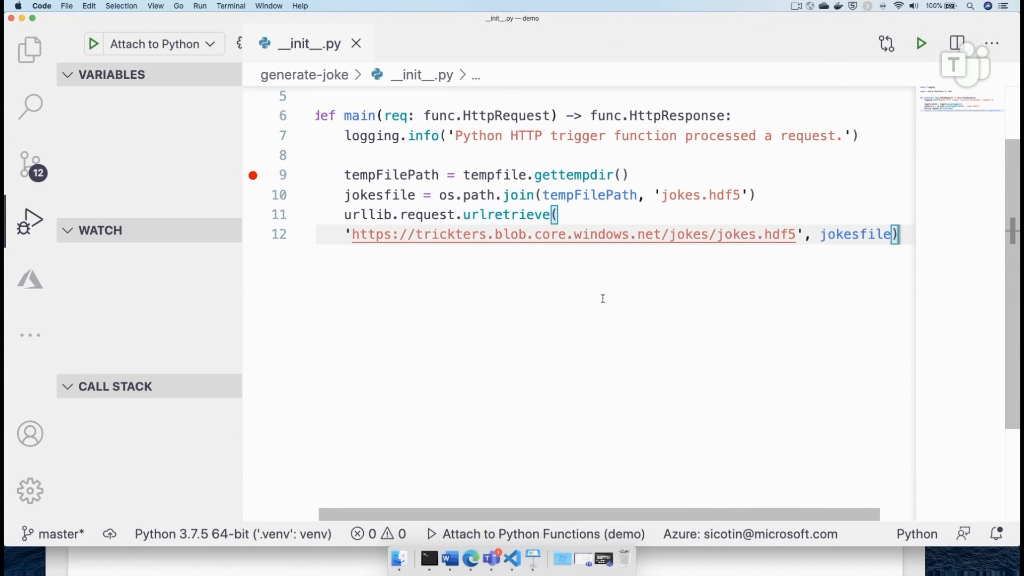
mouse_move(710, 395)
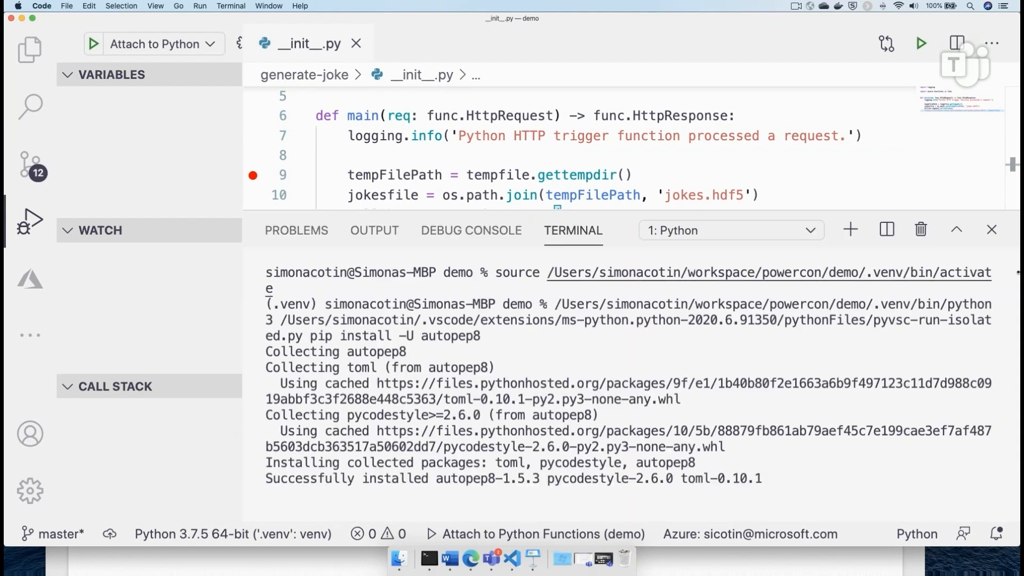
click(991, 231)
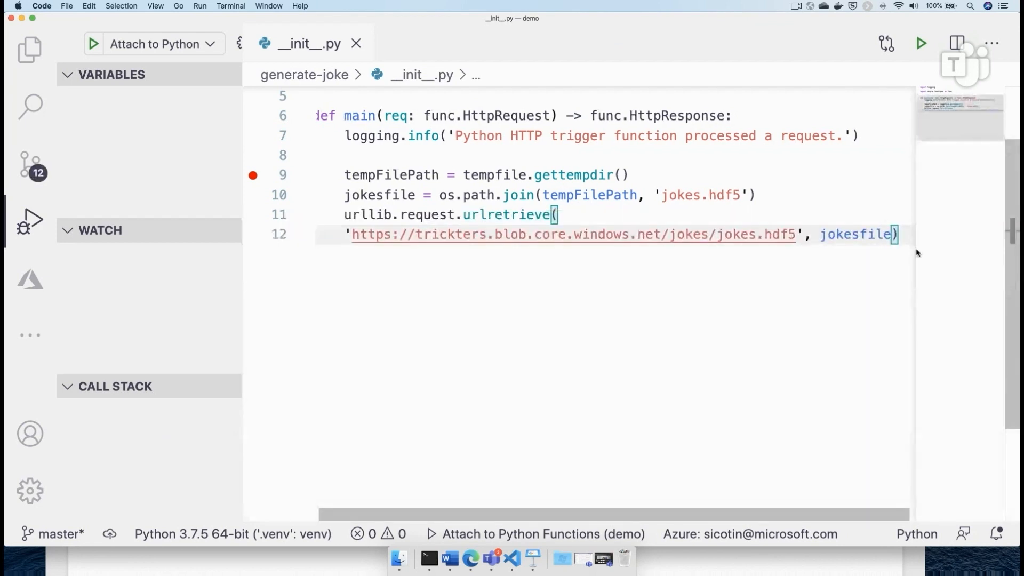
- Generate a joke with textgenrnn and return write_http_response(200, {'joke': joke})
text(gen)
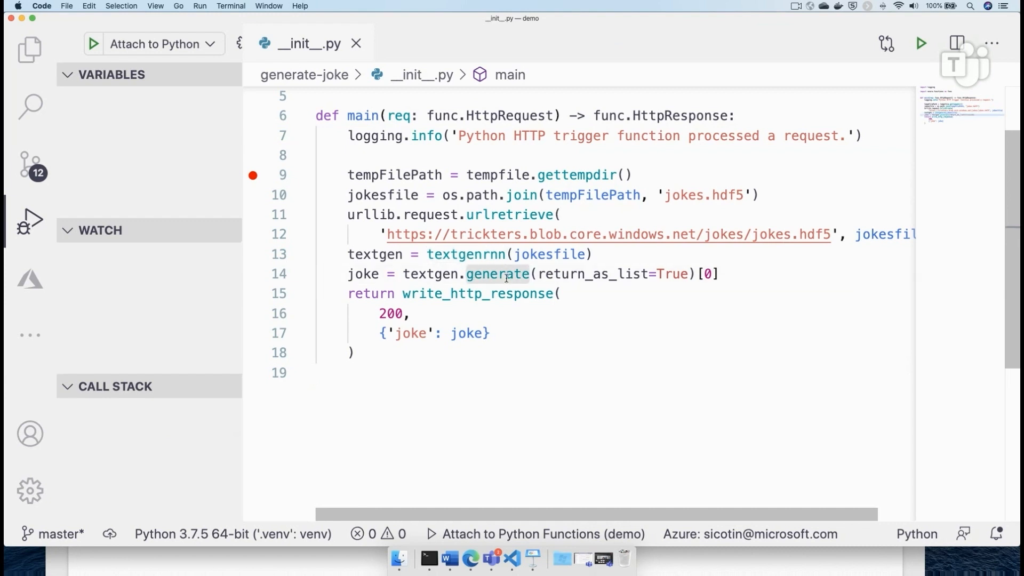
mouse_move(466, 301)
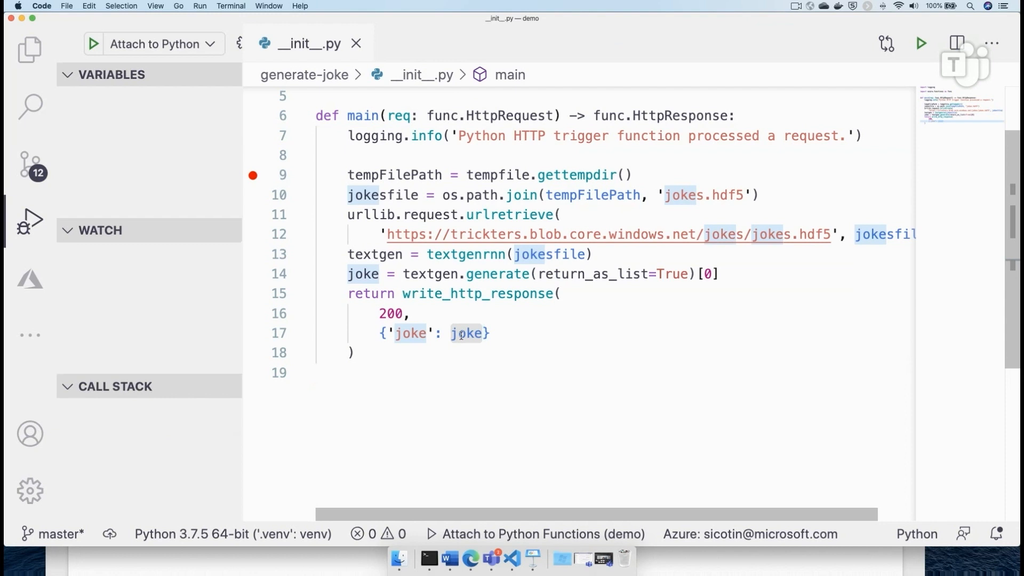
scroll(up, 3)
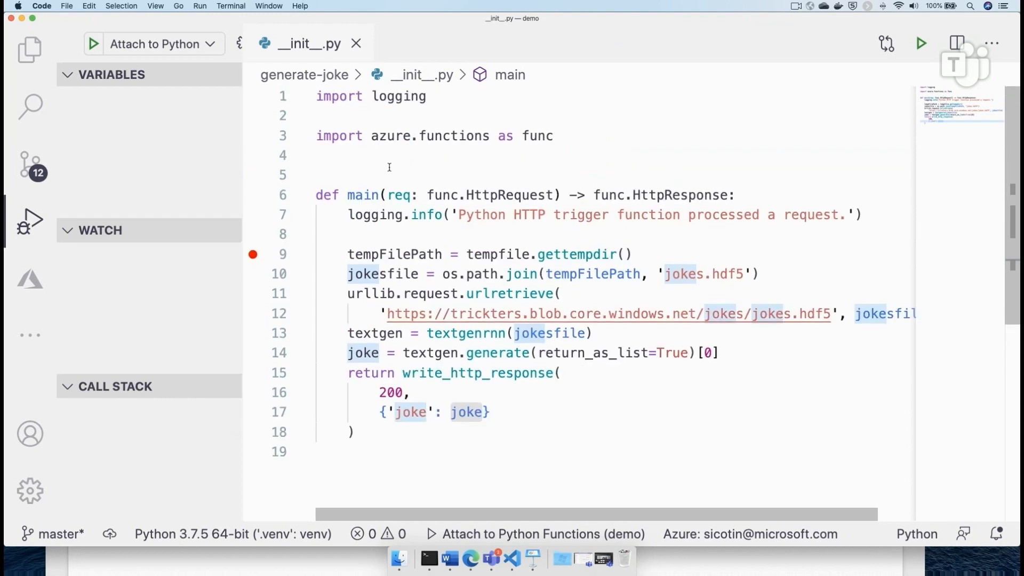
- Add the write_http_response JSON helper above main and imports for json, os, tempfile, textgenrnn and urllib.request
click(388, 174)
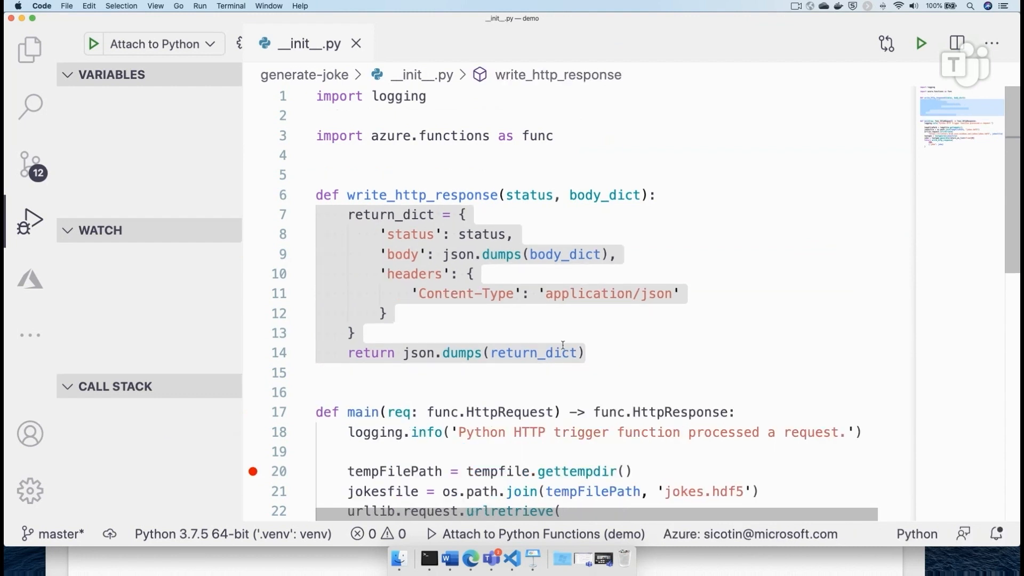
click(429, 154)
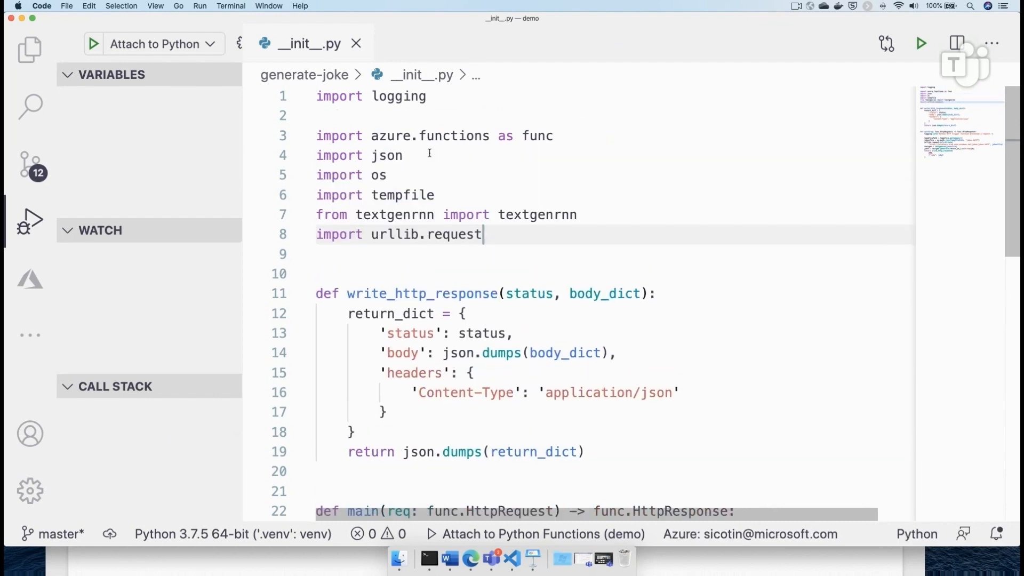
scroll(down, 3)
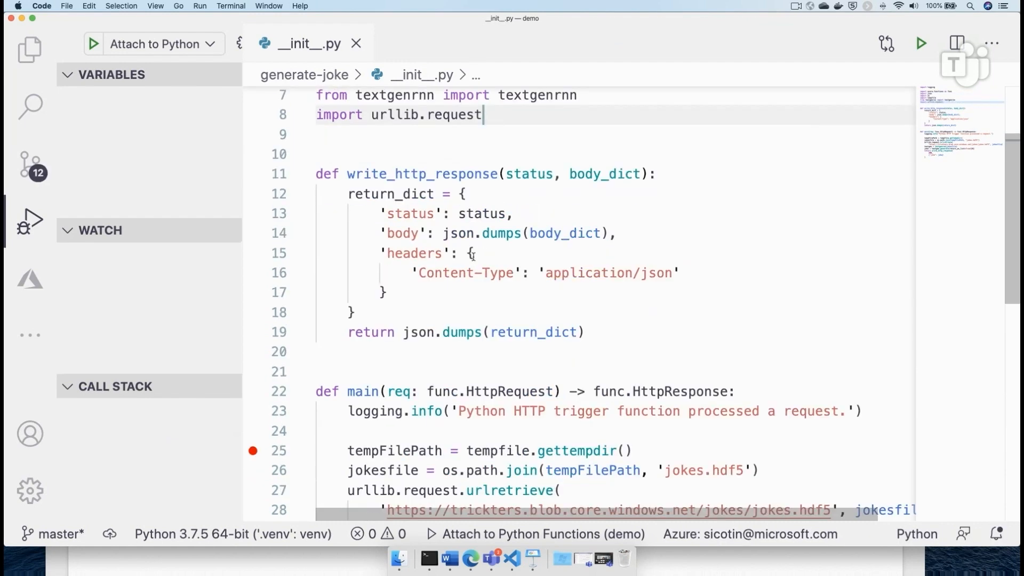
scroll(down, 3)
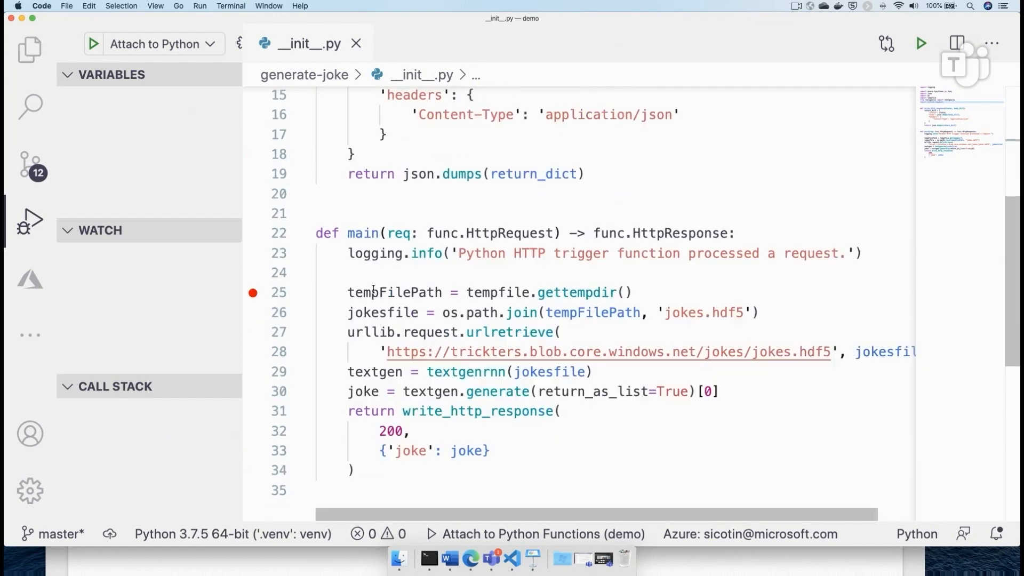
scroll(up, 3)
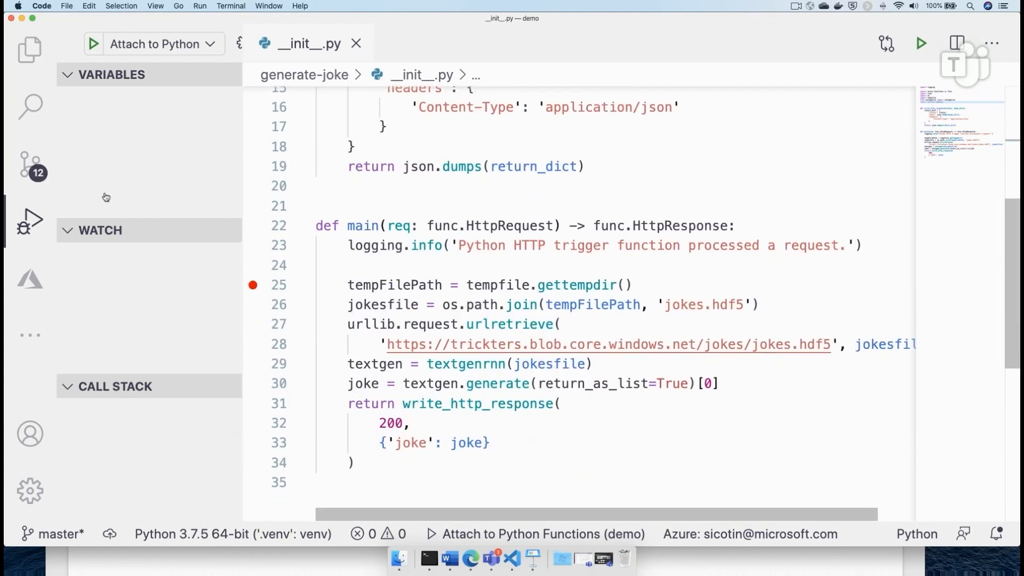
click(29, 50)
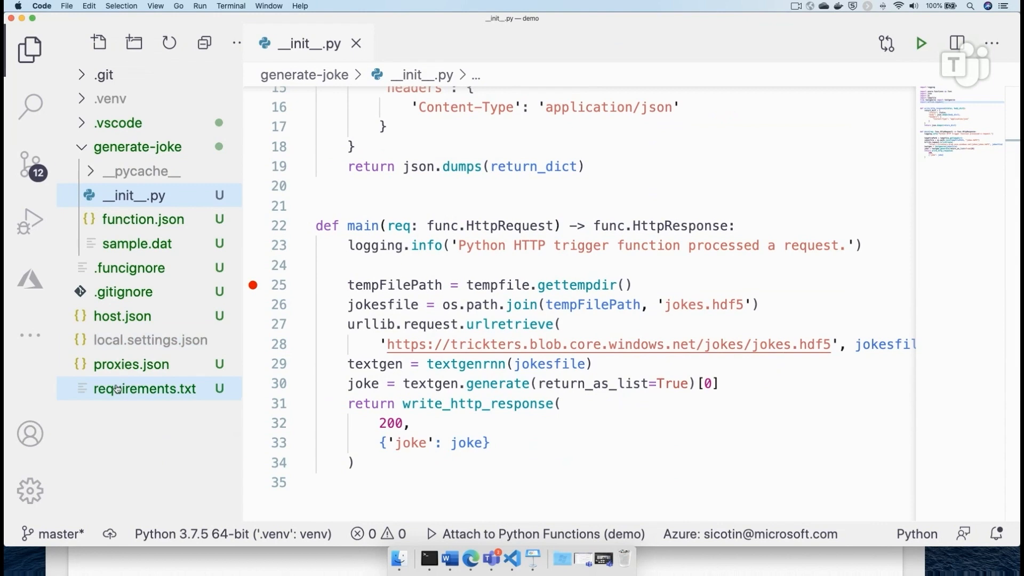
- Update requirements.txt with Keras 2.2.5, tensorflow 1.14.0 and textgenrnn 1.5.0 alongside azure-functions and save it
click(145, 389)
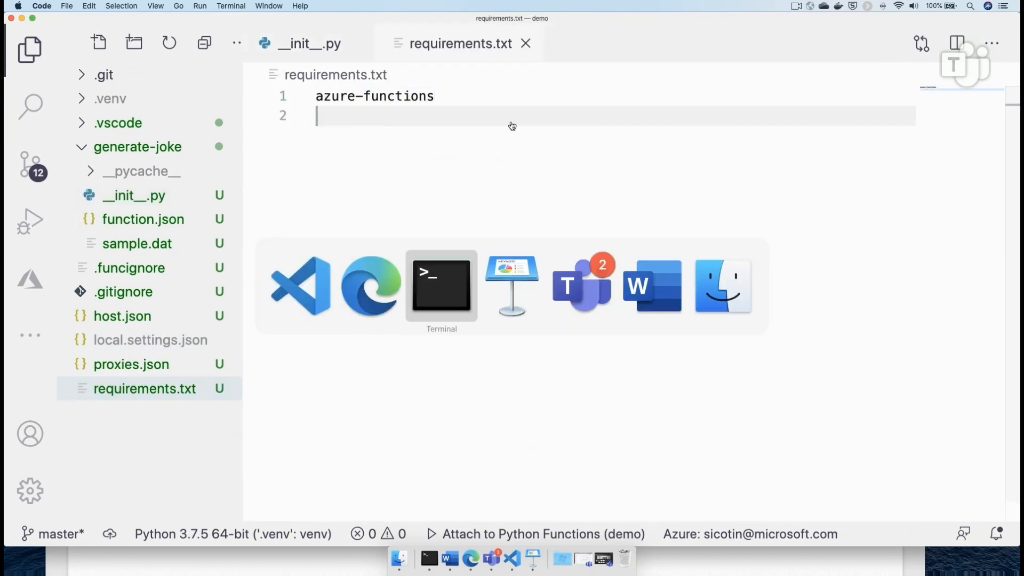
click(651, 286)
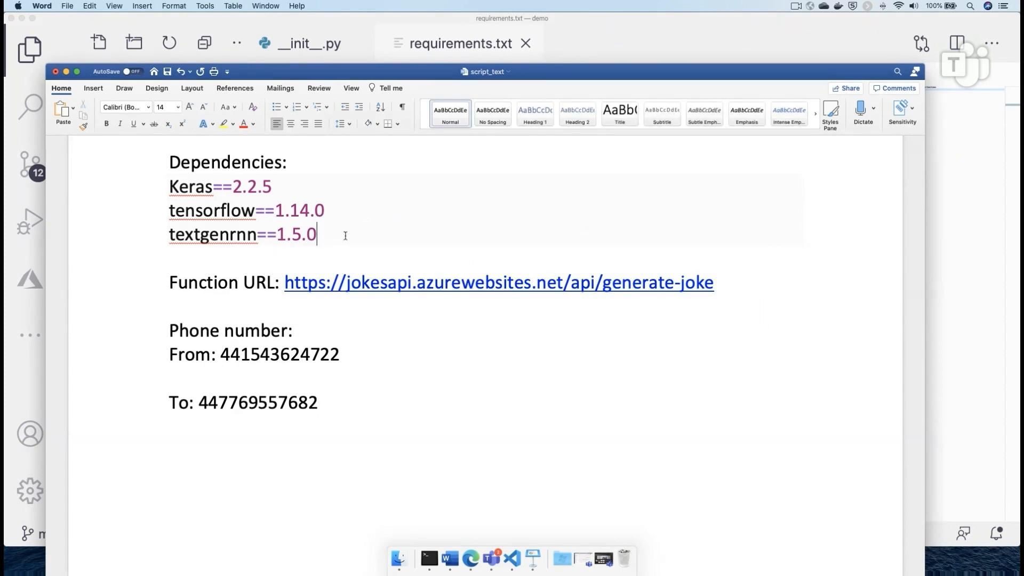
drag(315, 235, 168, 186)
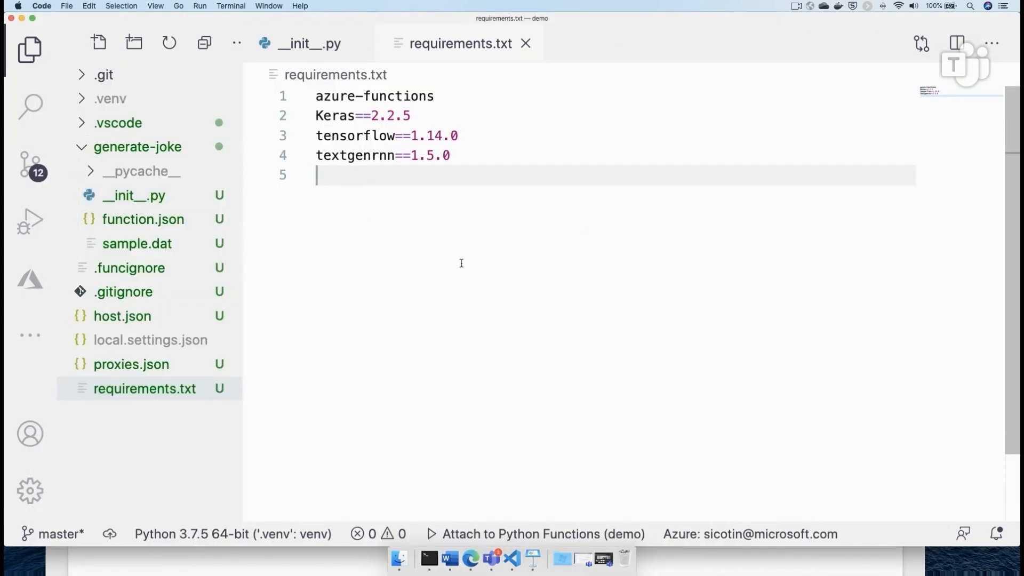
key(backspace)
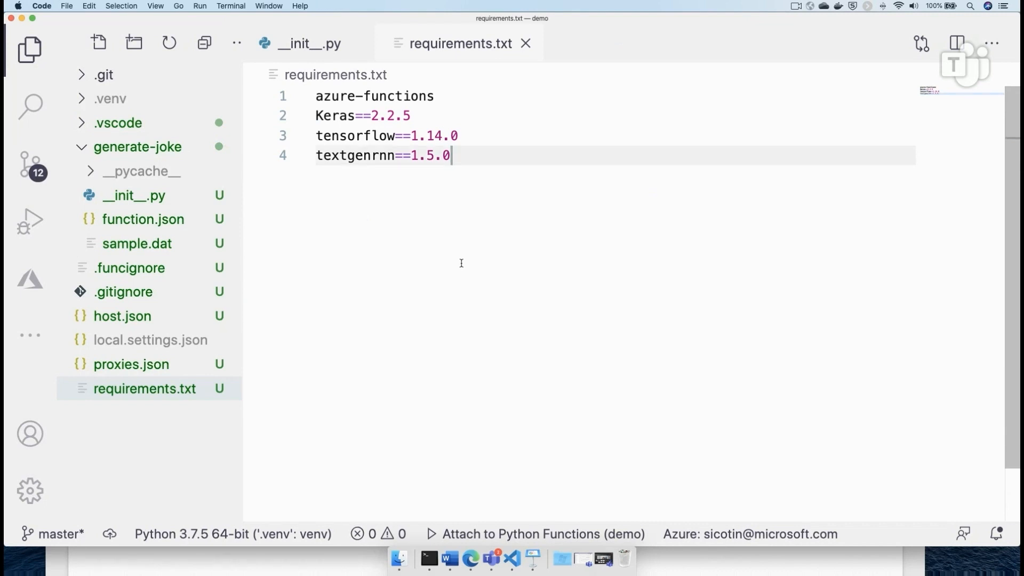
mouse_move(542, 375)
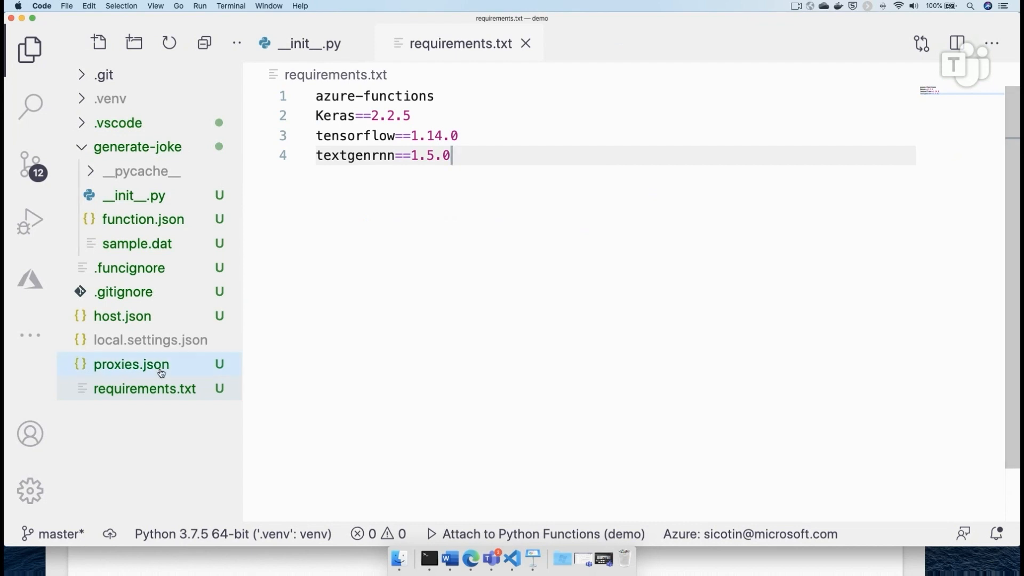
click(29, 219)
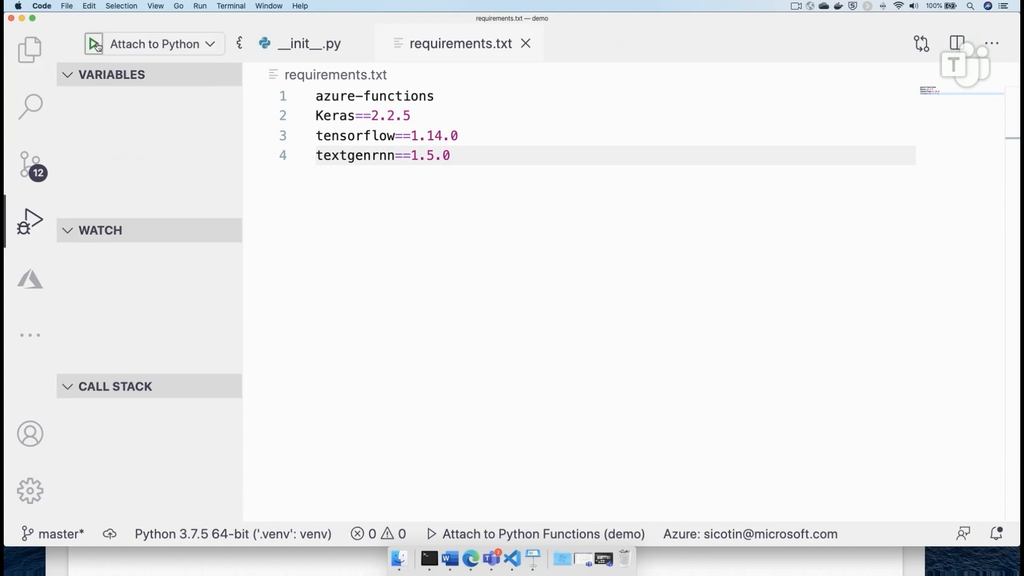
- Run Attach to Python Functions so the host serves generate-joke at localhost:7071/api/generate-joke
click(94, 44)
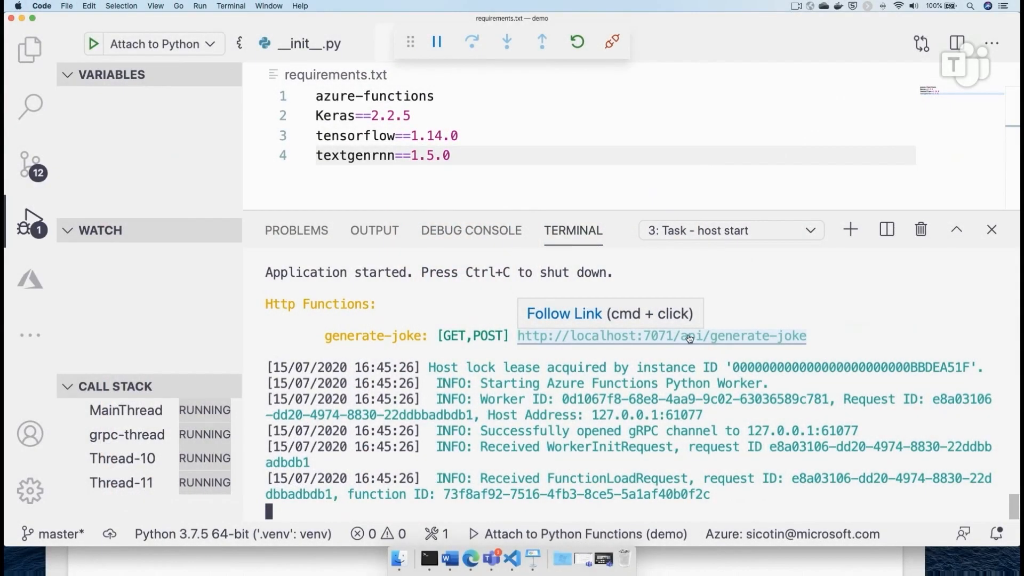
- Call the local generate-joke endpoint, step over the temp-directory and jokes-path lines, then continue running
click(662, 336)
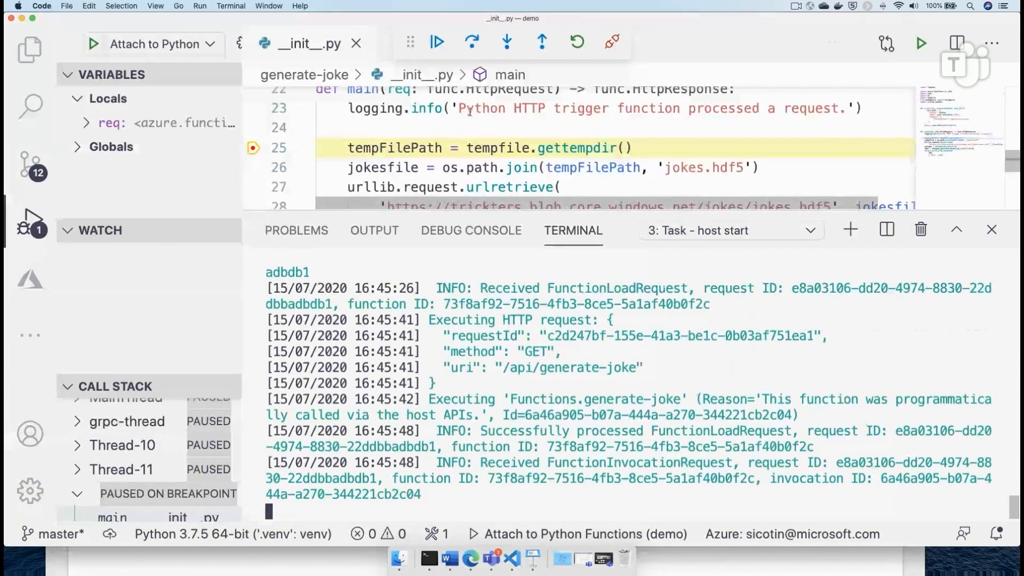
click(471, 42)
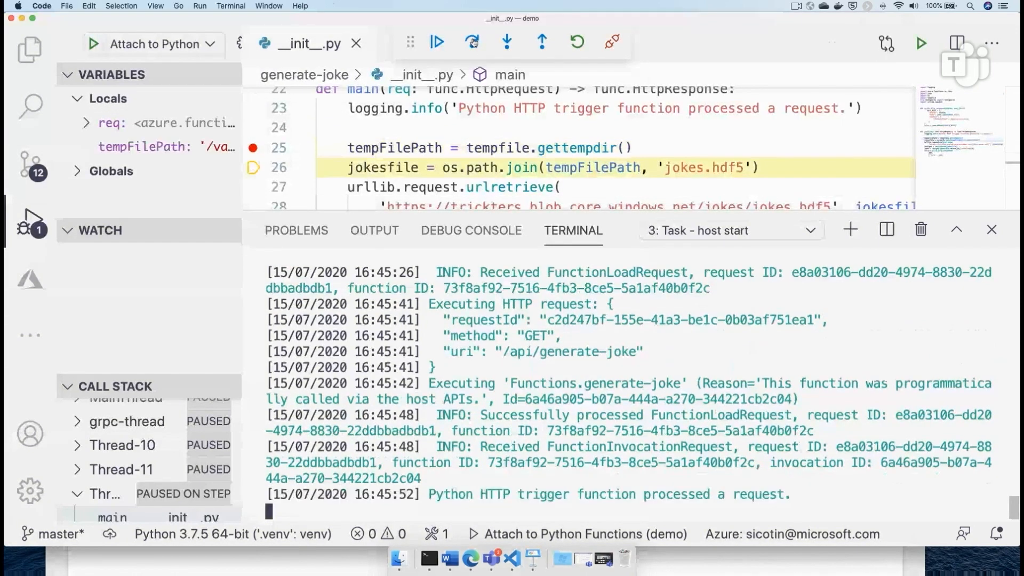
click(436, 41)
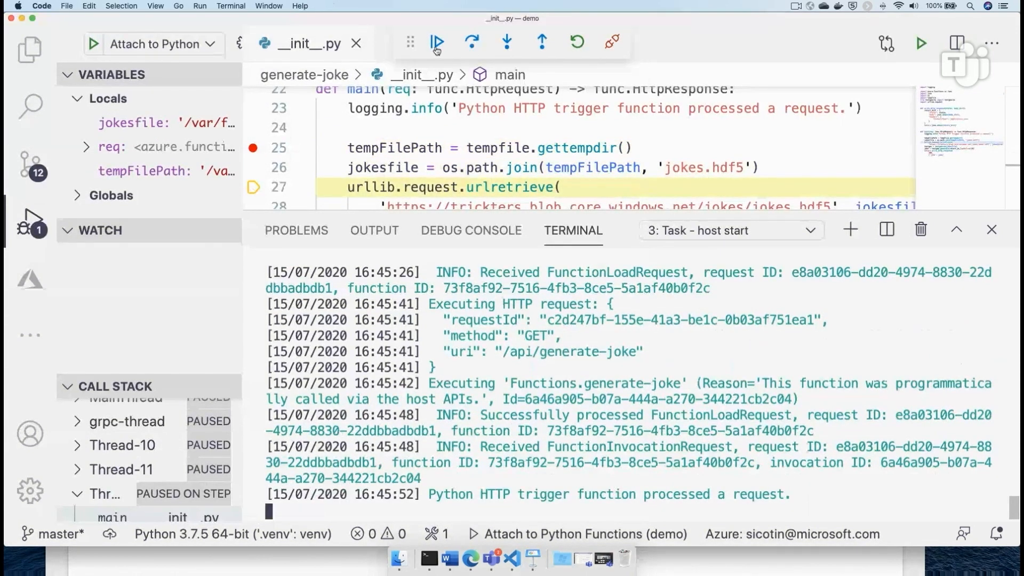
click(437, 42)
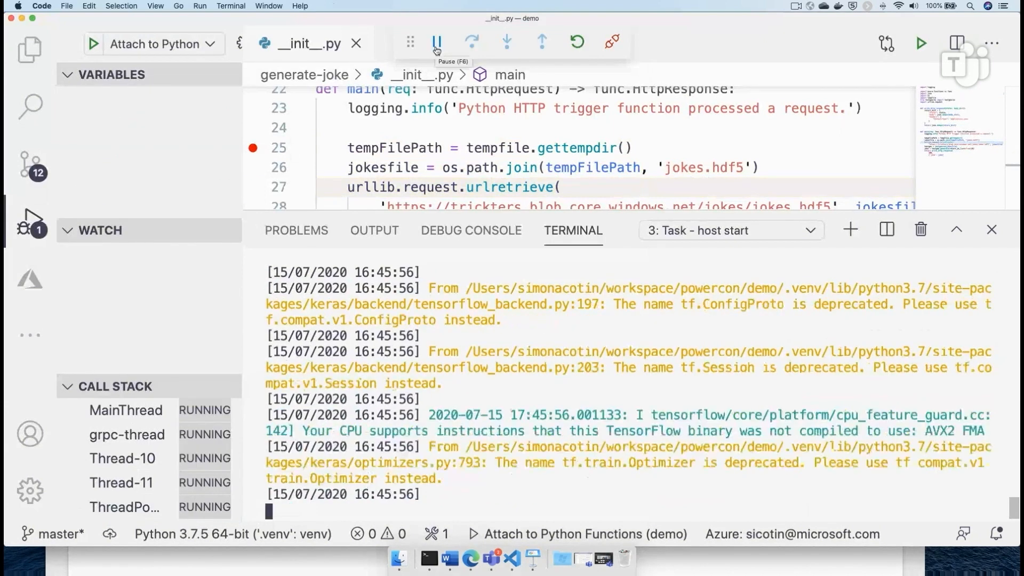
click(469, 557)
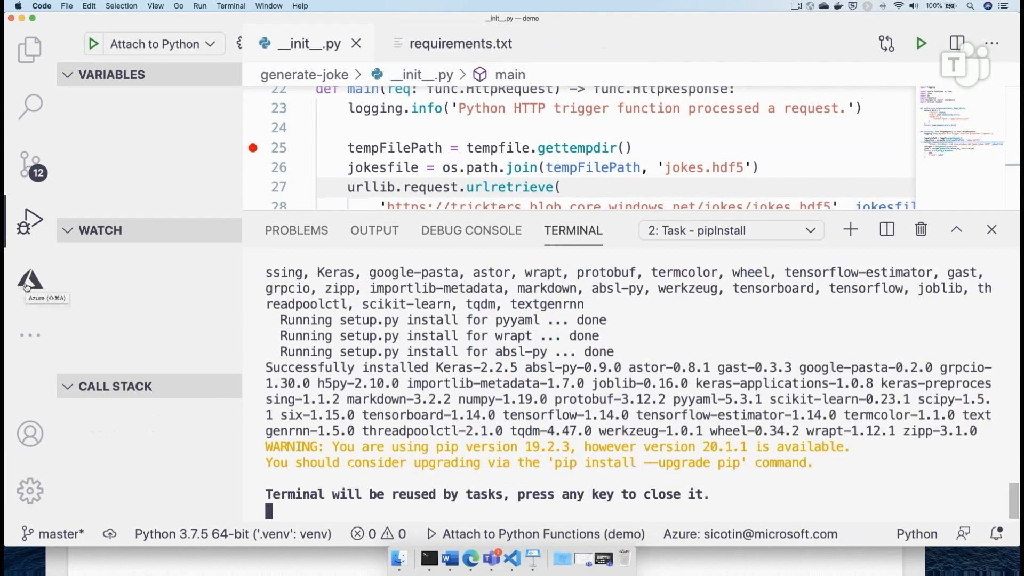
- From the Azure view, deploy the project and choose to create a new function app
click(30, 279)
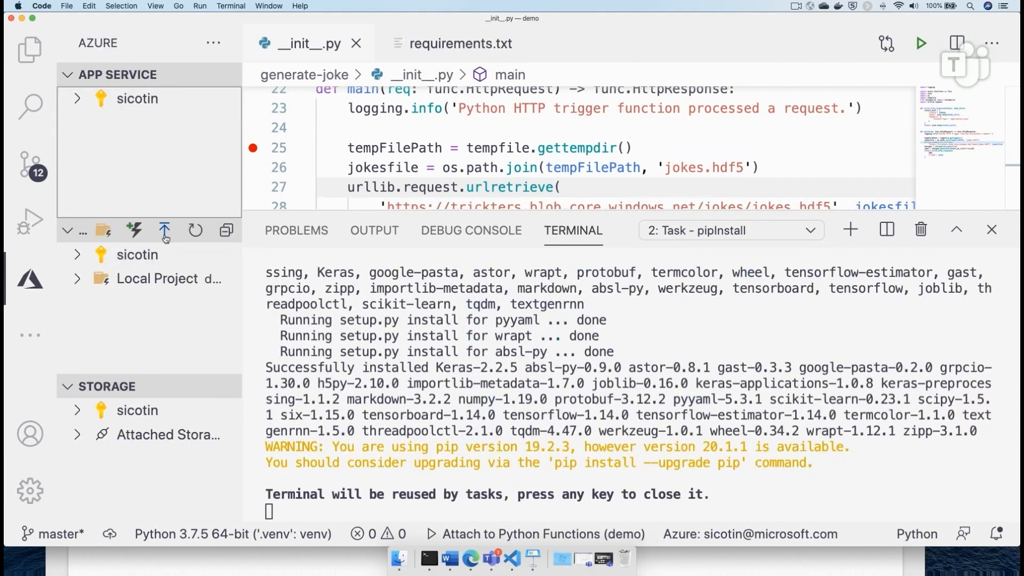
click(165, 230)
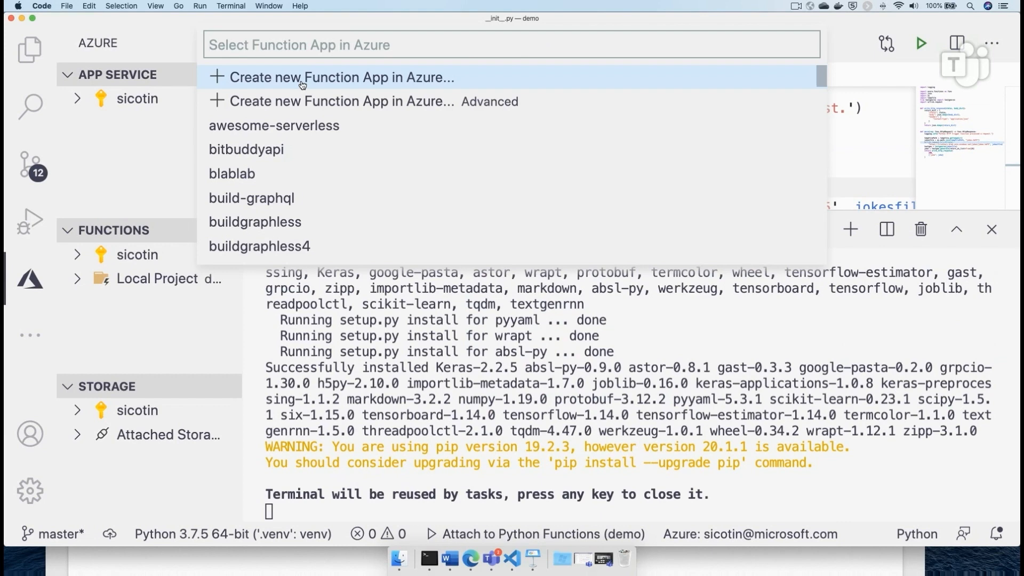
click(341, 76)
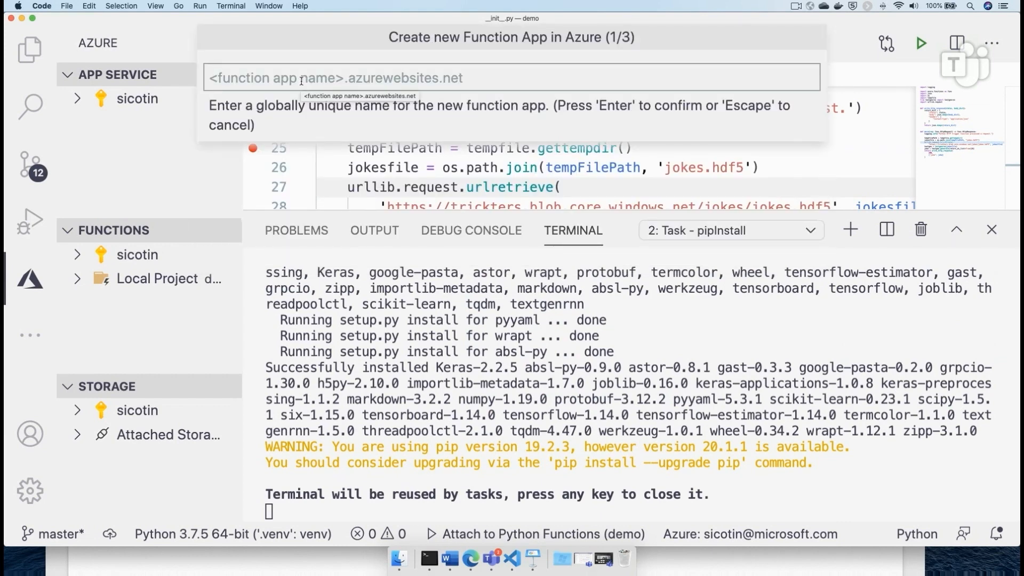
- Name the new Azure function app 'generatejokes' and confirm it
text(g)
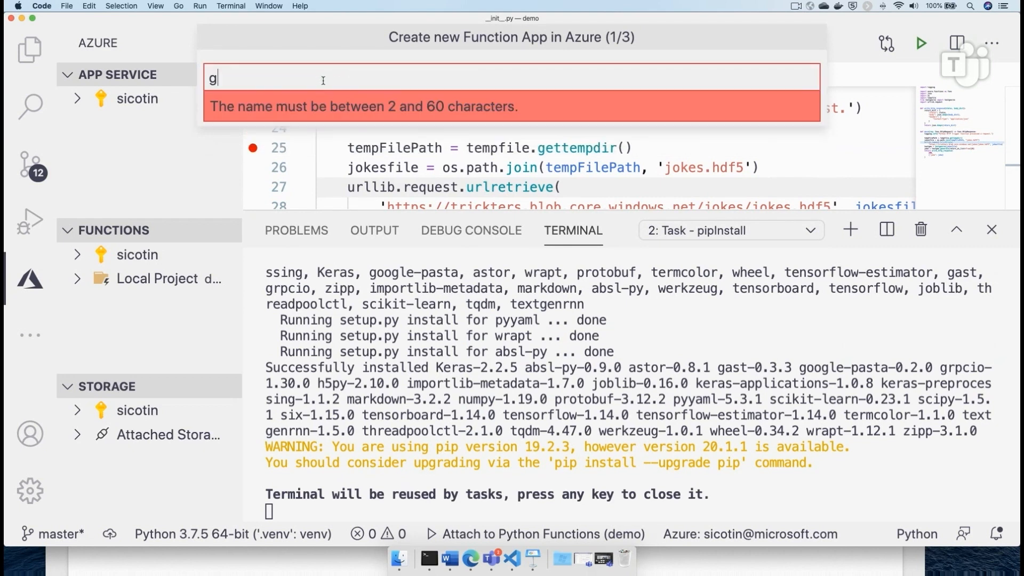
text(eneratejok)
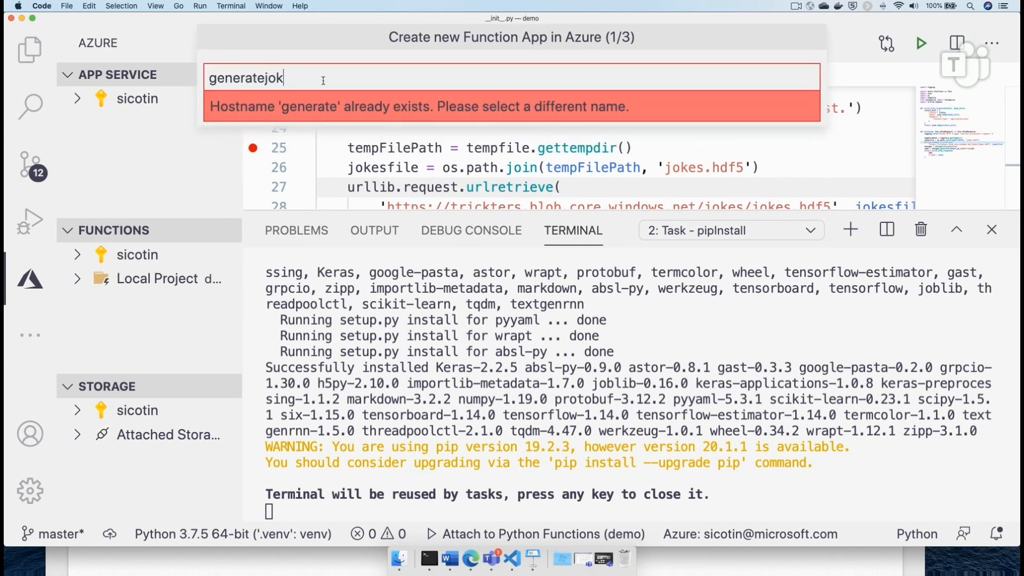
text(es)
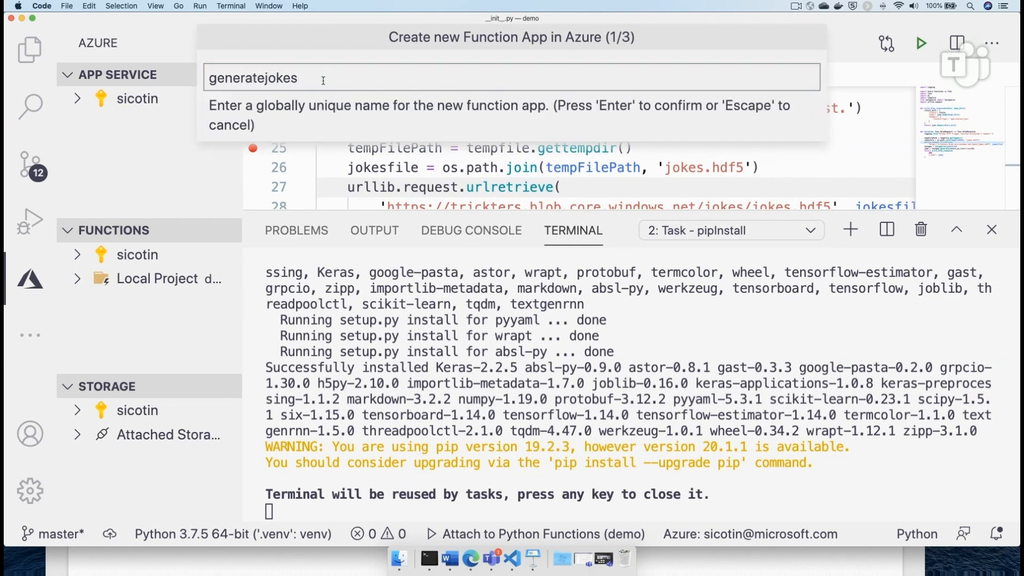
key(Return)
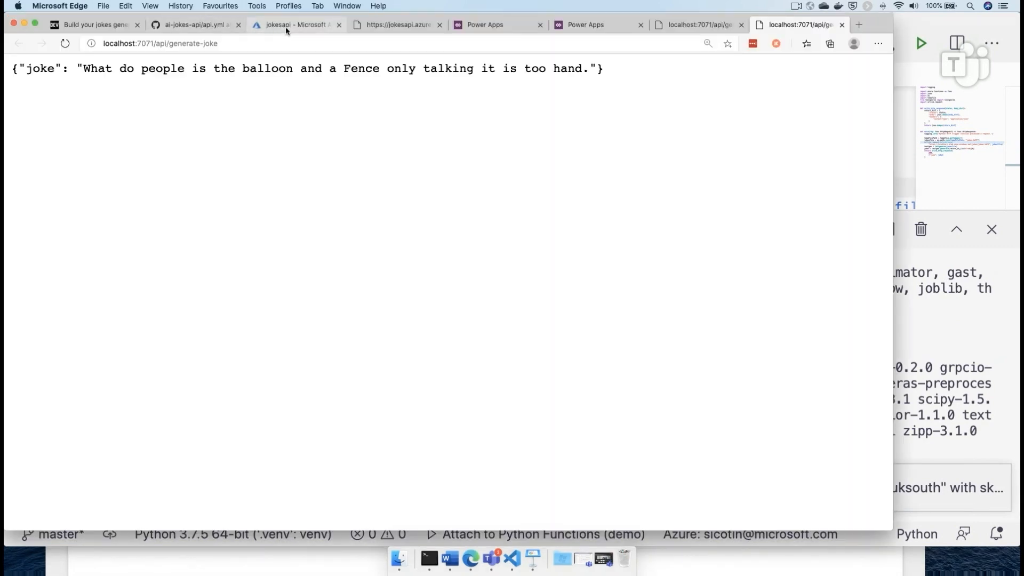
- Review the jokesapi app overview and reload its live generate-joke endpoint for a new joke
click(294, 25)
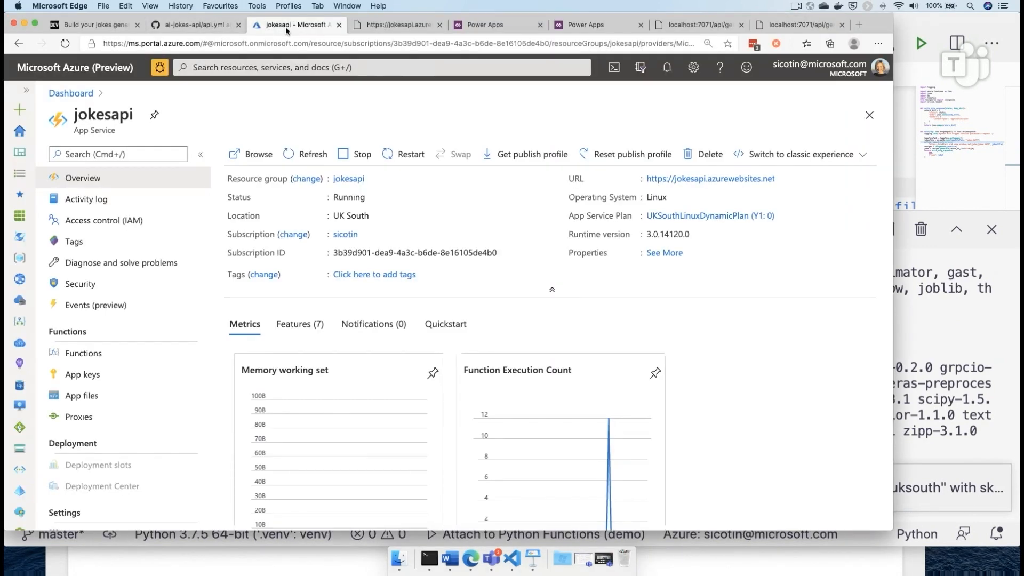
click(395, 25)
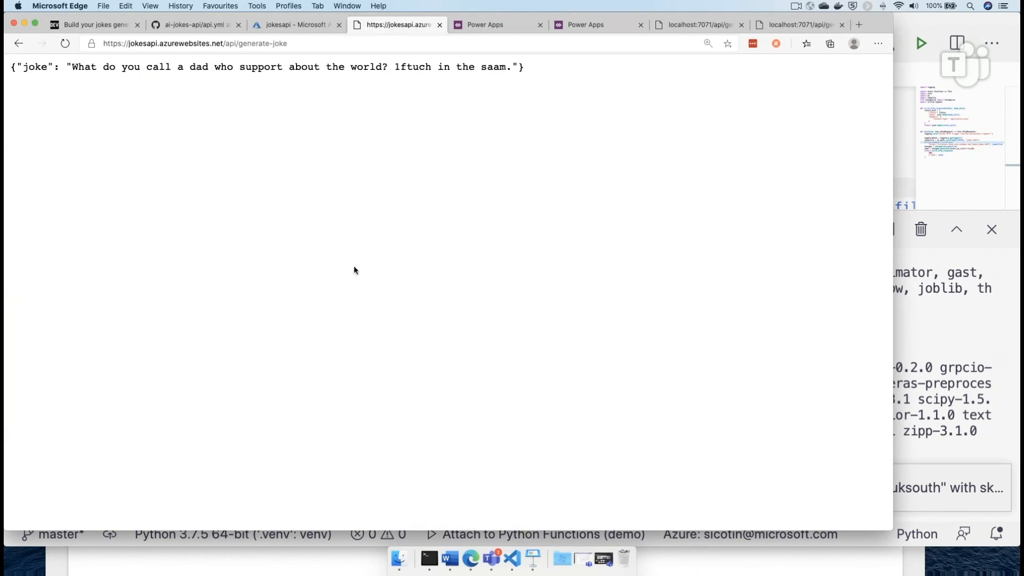
click(64, 43)
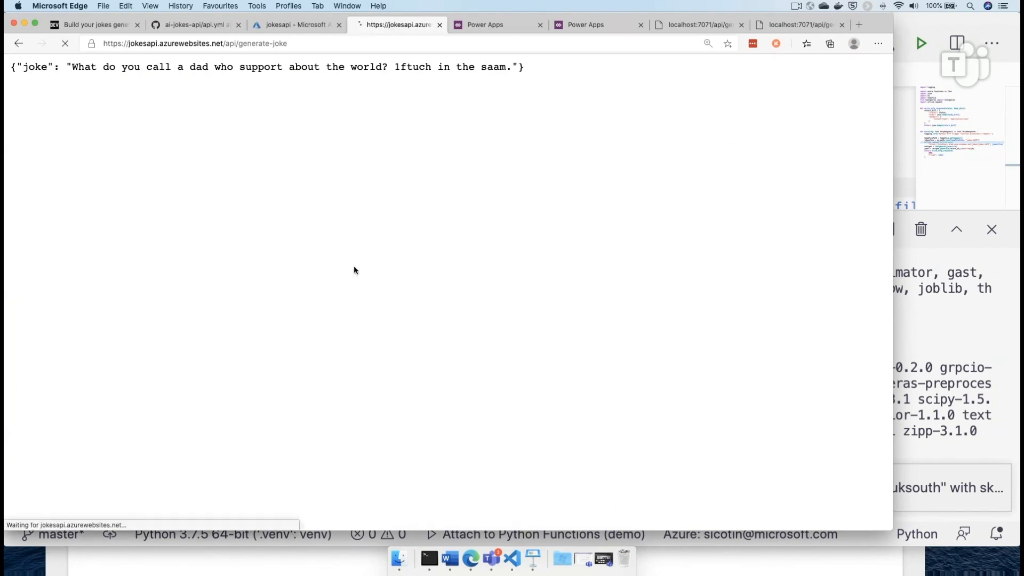
- Start a new browser tab with the address 'aka.ms/' entered
click(858, 24)
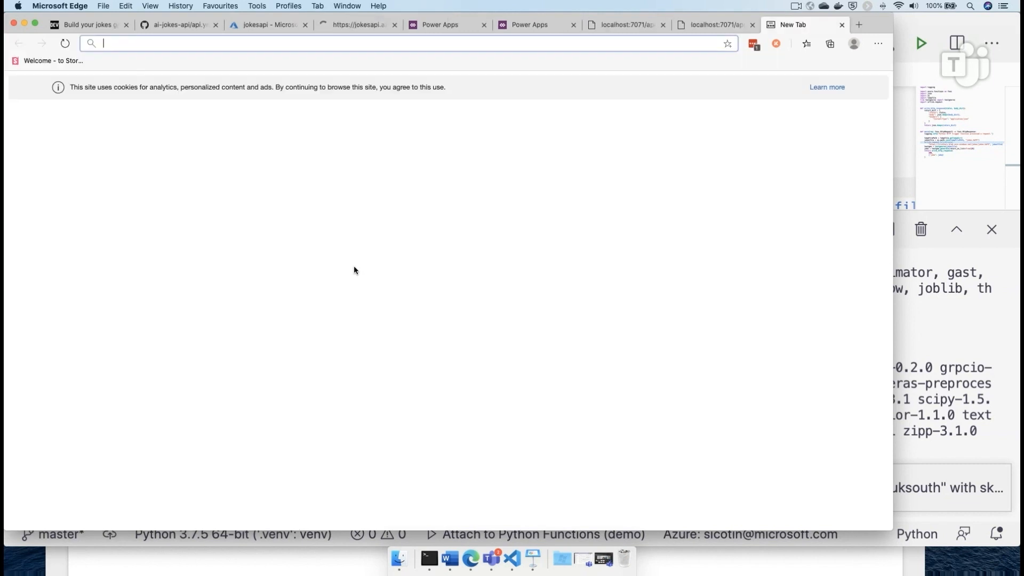
text(aka.ms/joke)
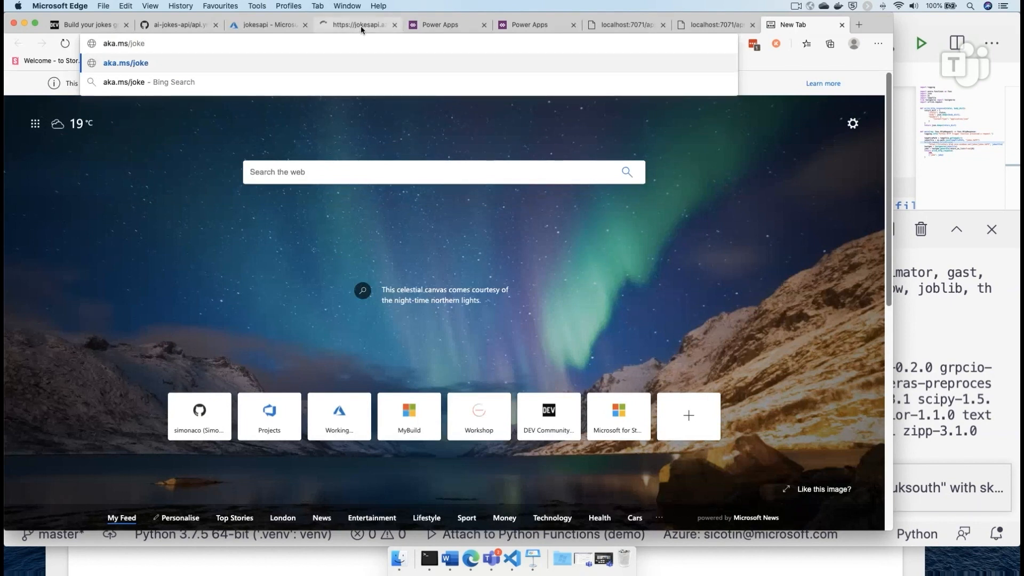
mouse_move(354, 24)
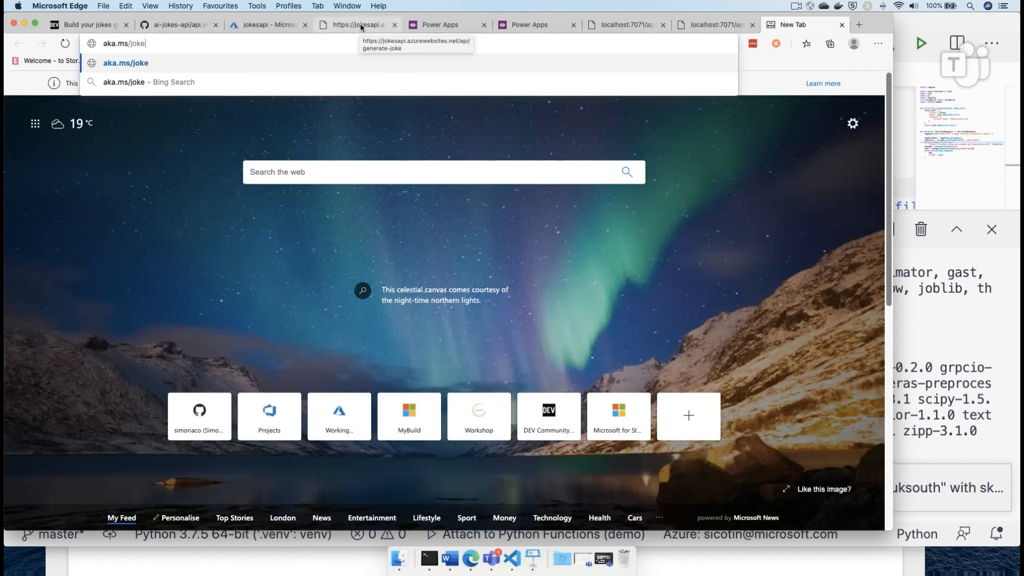